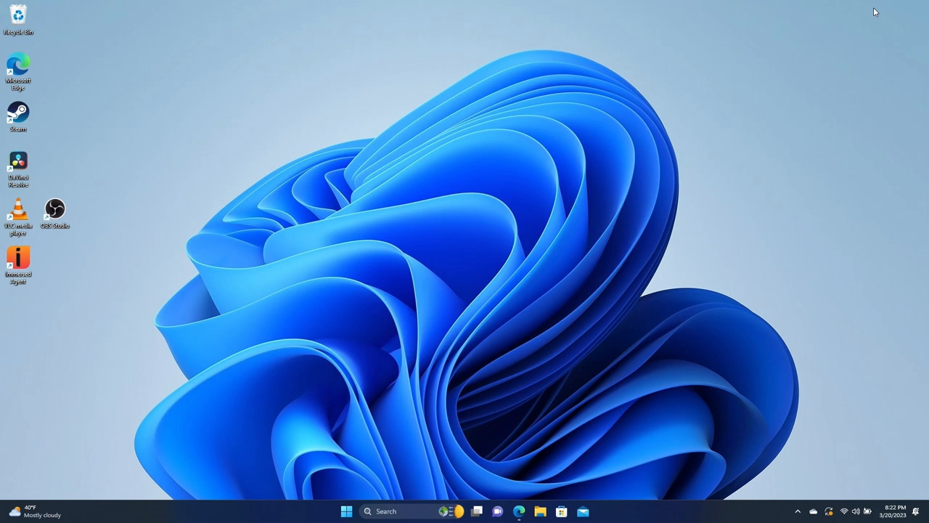
pyautogui.moveTo(883, 37)
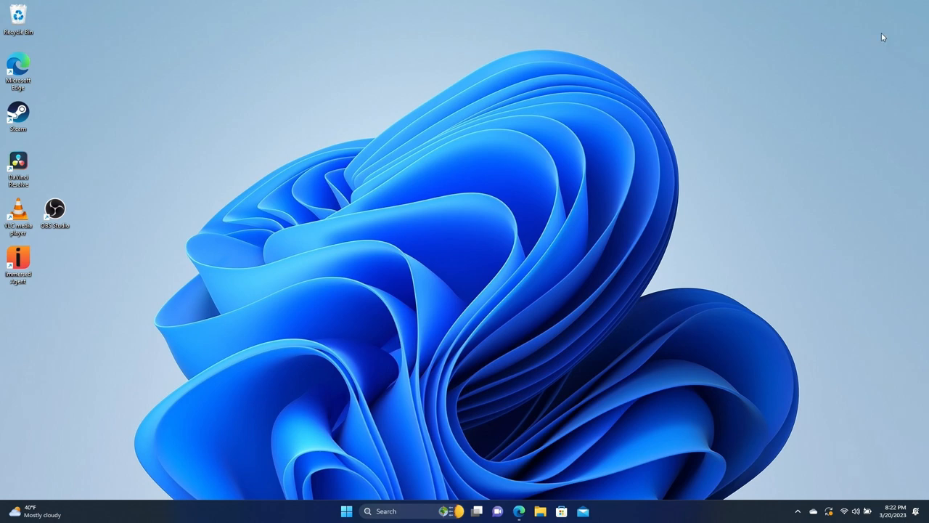
pyautogui.moveTo(651, 434)
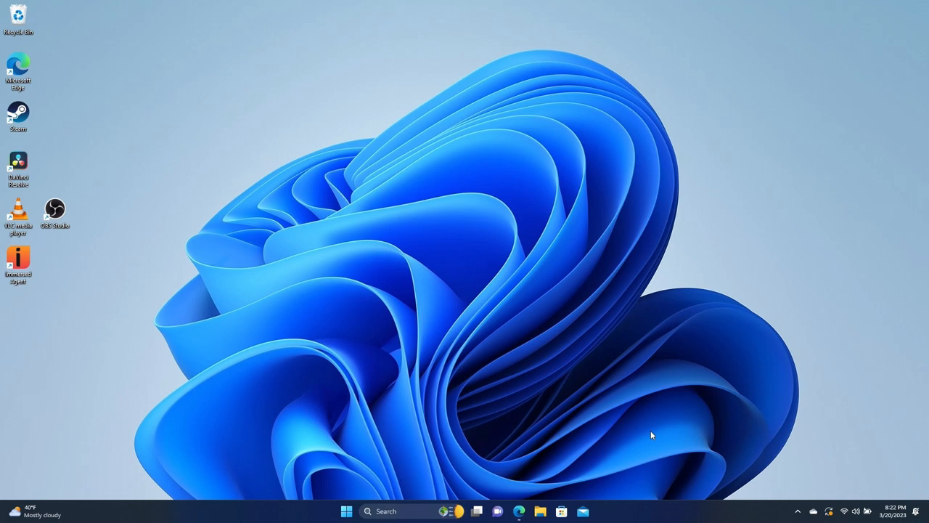
# Step: Bring Edge forward to show the Google Docs guide at Steps 1 and 2
pyautogui.click(519, 511)
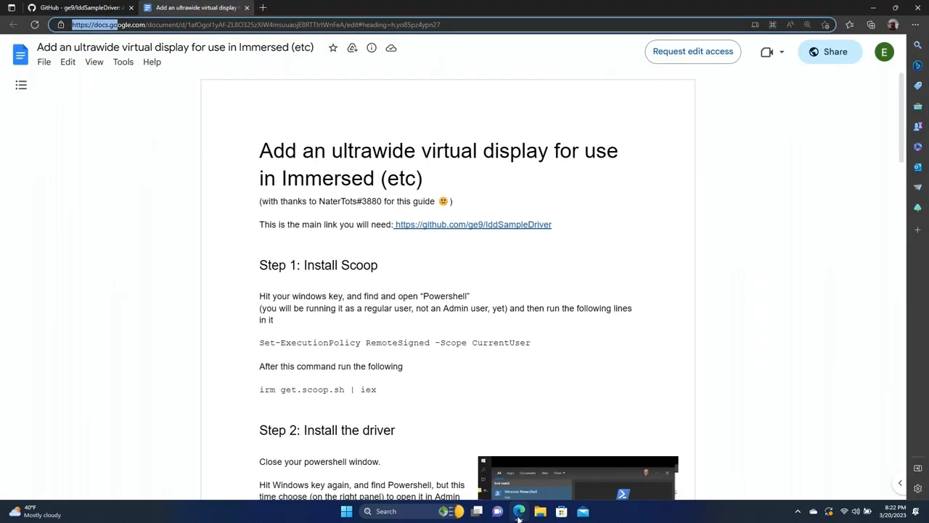
pyautogui.moveTo(370, 209)
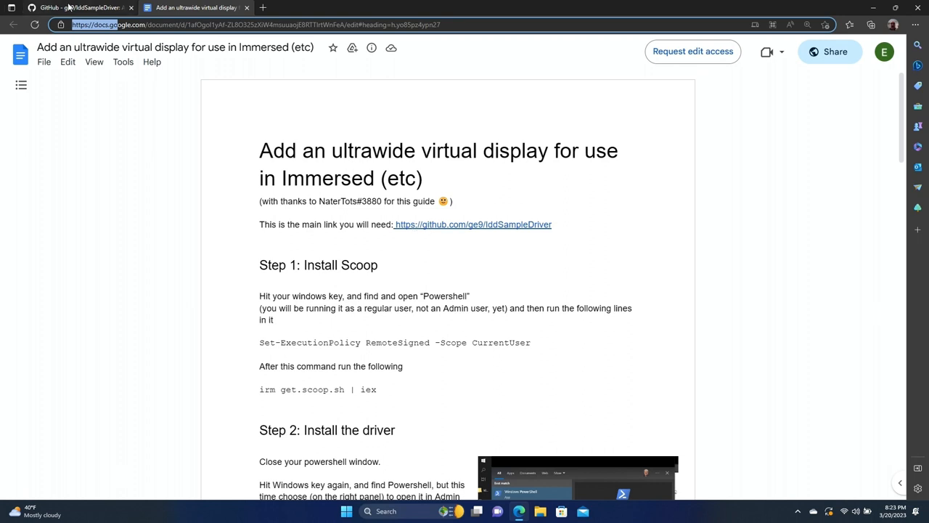
# Step: Check the IddSampleDriver GitHub release with its IddSampleDriver.zip asset, then return to the guide
pyautogui.click(80, 8)
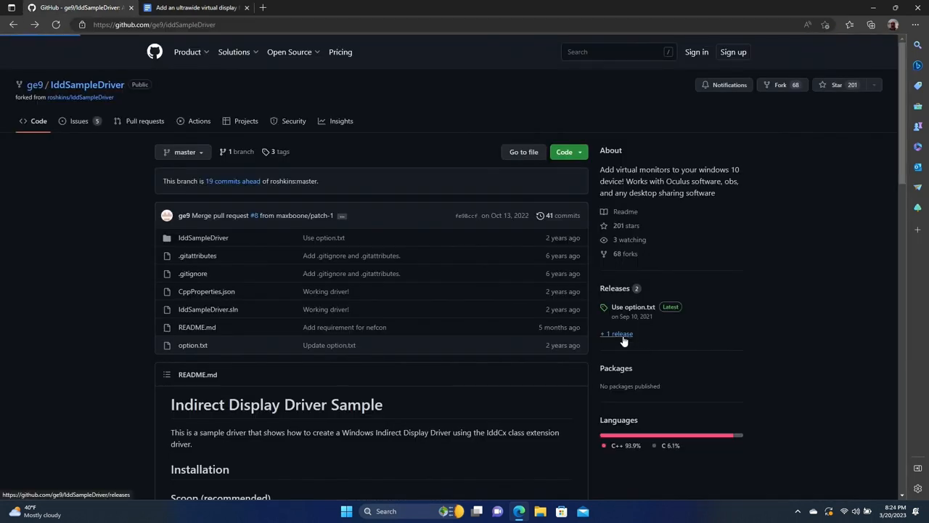
pyautogui.click(616, 333)
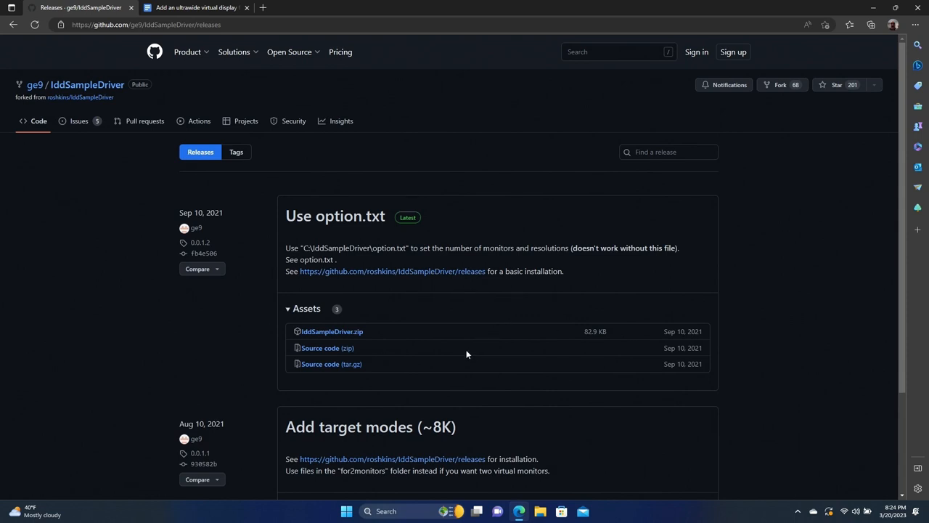
pyautogui.moveTo(331, 331)
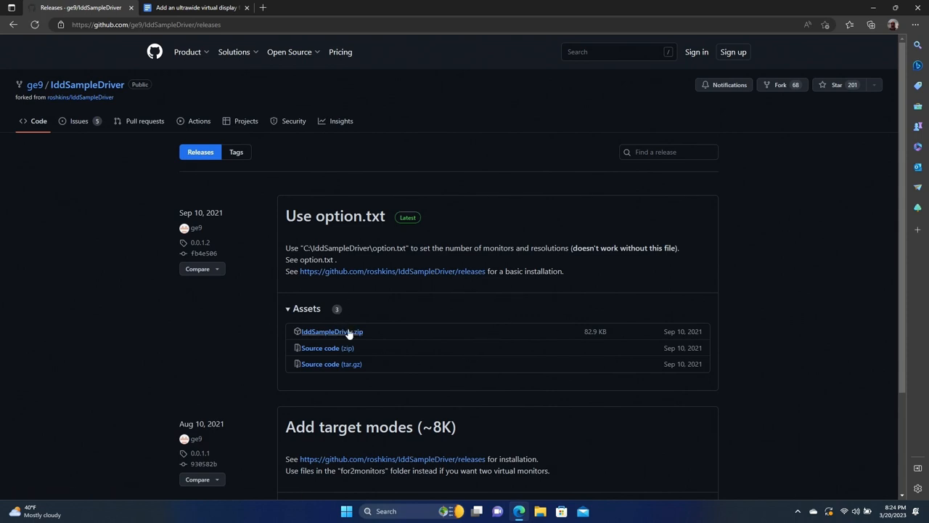
pyautogui.click(196, 7)
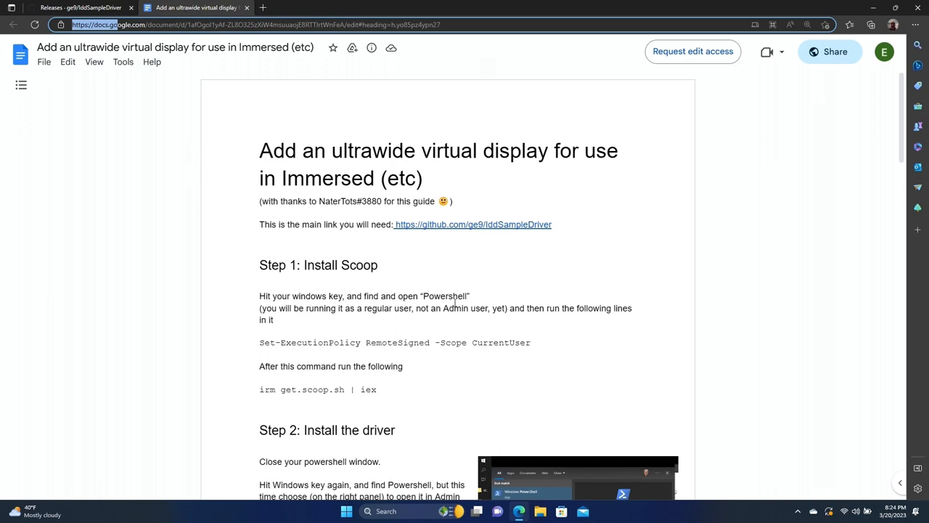
# Step: Search the Start menu for 'power' to find Windows PowerShell
pyautogui.scroll(3)
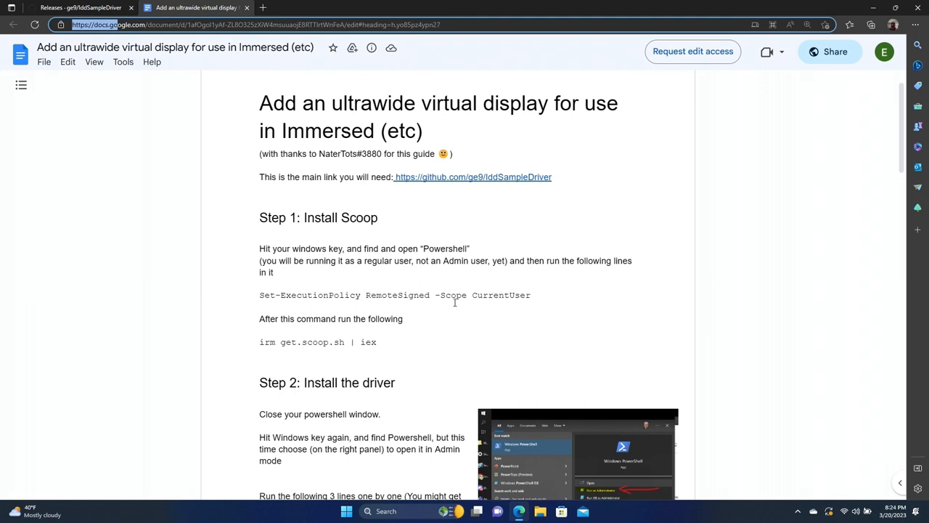
pyautogui.click(346, 511)
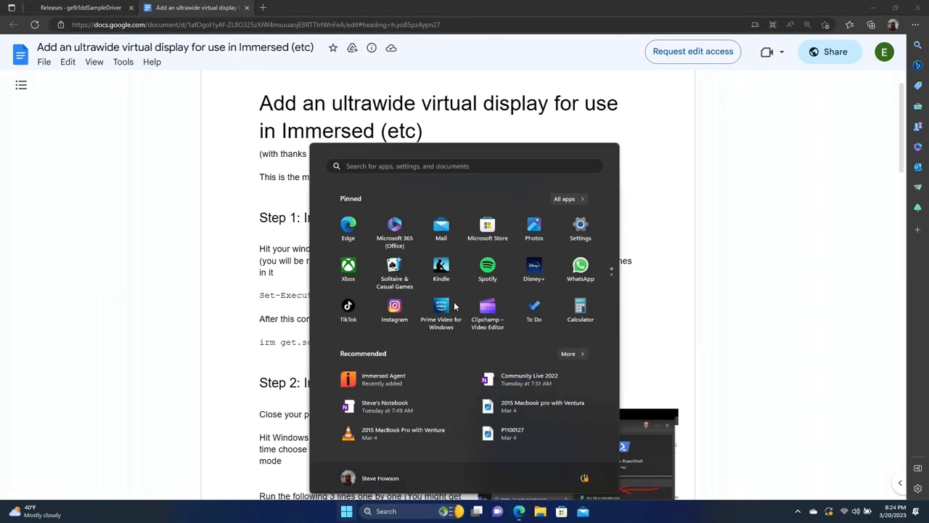
pyautogui.write('powerShell')
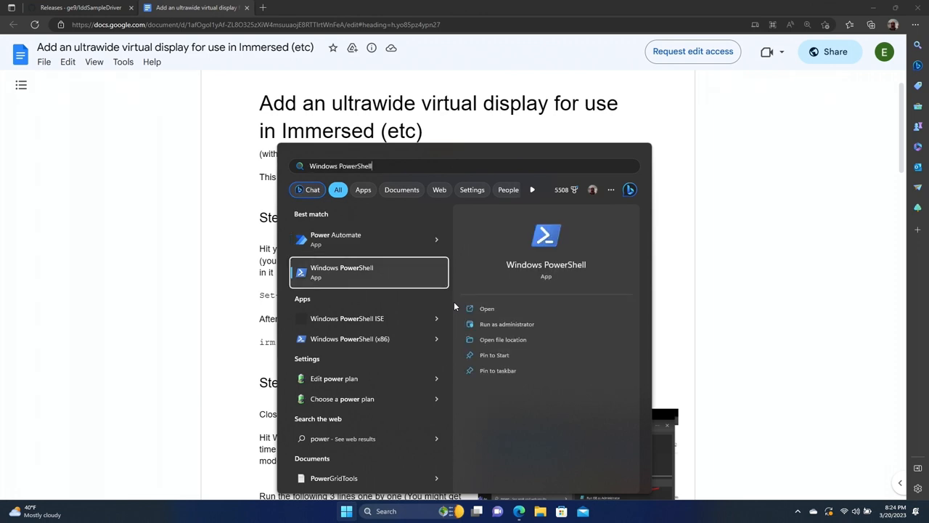
# Step: Open PowerShell beside the guide and run Set-ExecutionPolicy RemoteSigned -Scope CurrentUser
pyautogui.click(486, 308)
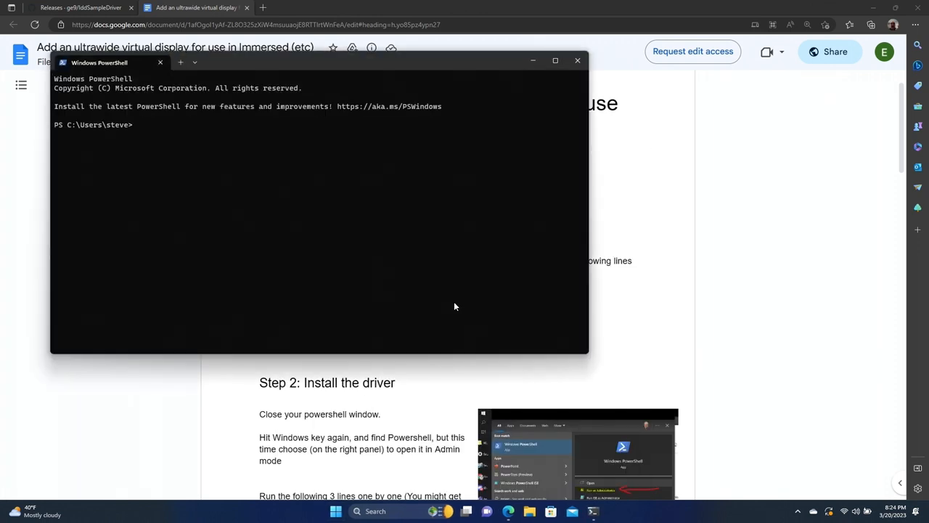
pyautogui.moveTo(399, 118)
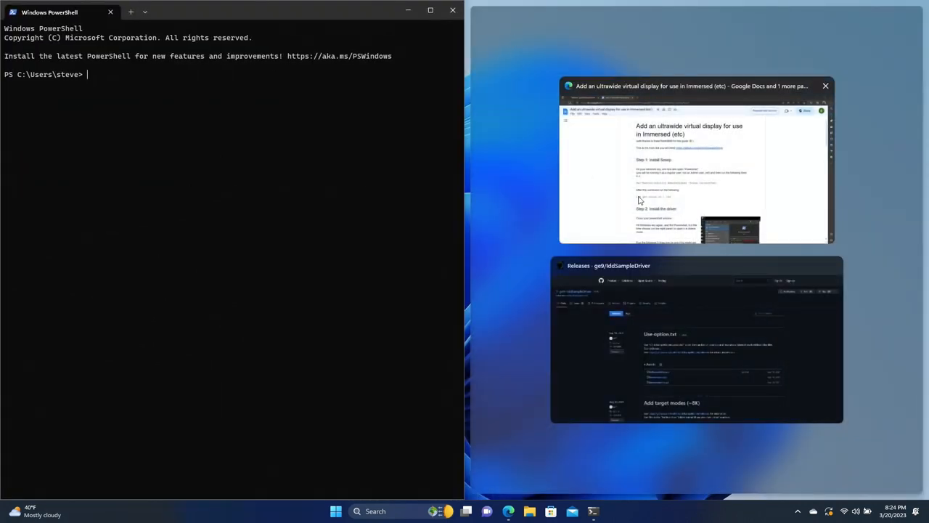
pyautogui.click(695, 171)
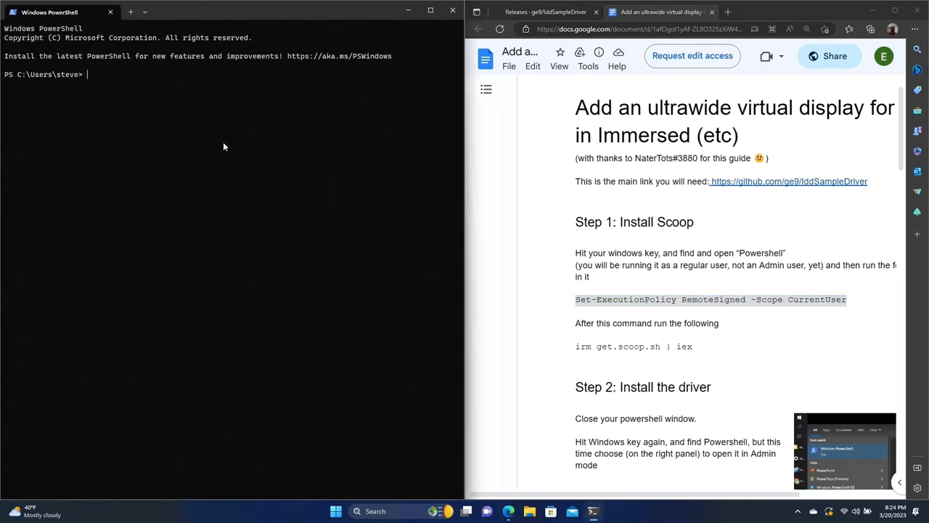
pyautogui.write('Set-ExecutionPolicy RemoteSigned -Scope CurrentUser')
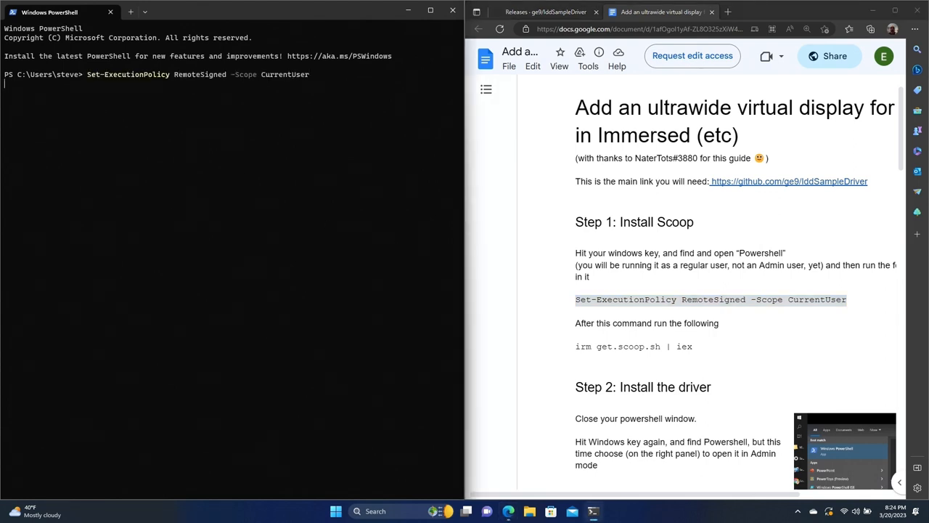
pyautogui.press('Return')
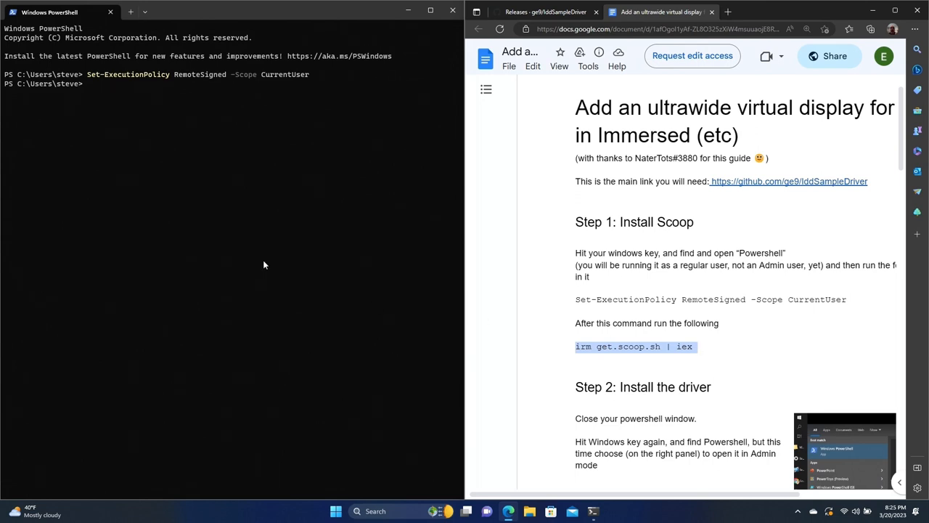
# Step: Install Scoop by running 'irm get.scoop.sh | iex'
pyautogui.write('irm get.scoop.sh | iex')
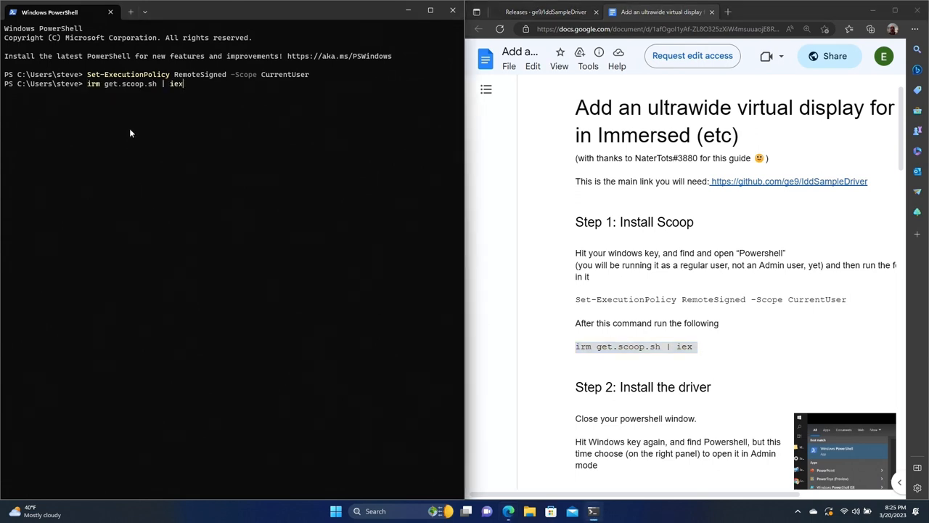
pyautogui.press('Return')
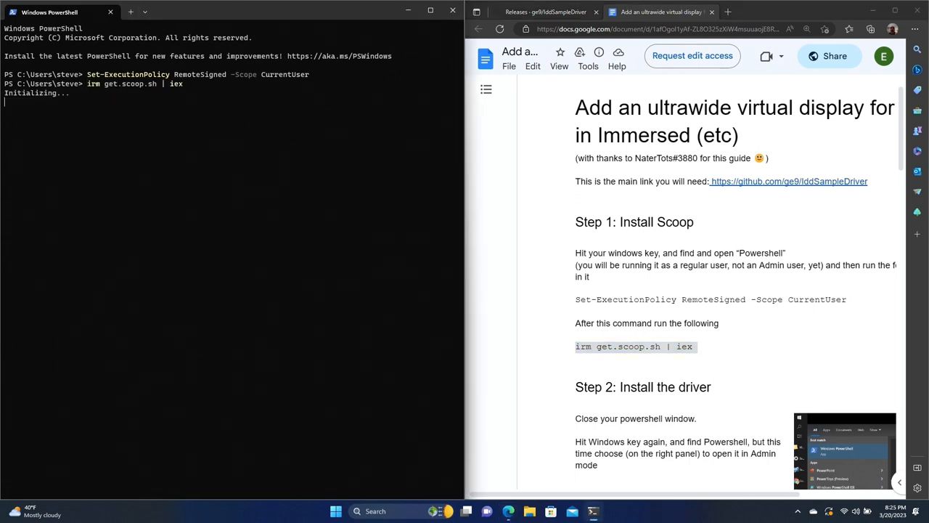
pyautogui.scroll(-3)
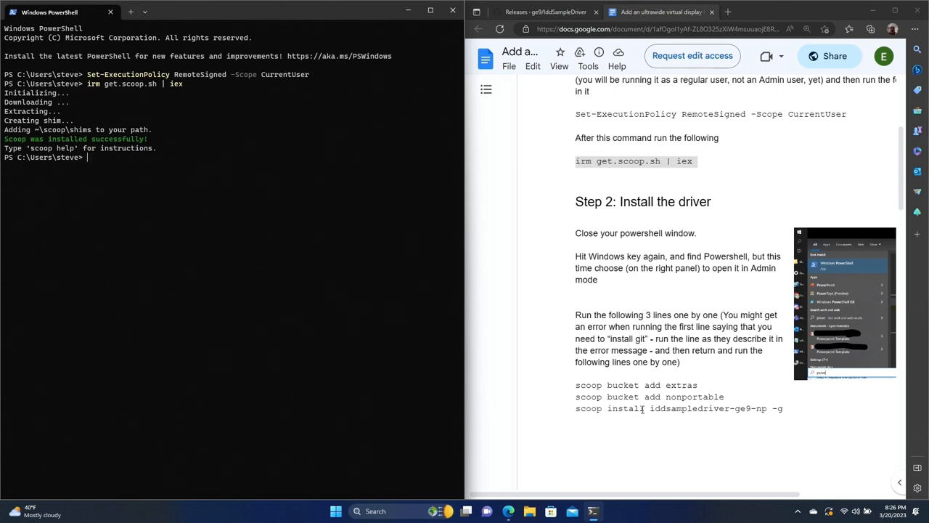
# Step: Exit the regular console and launch PowerShell as administrator from Start, approving the UAC prompt
pyautogui.write('exi')
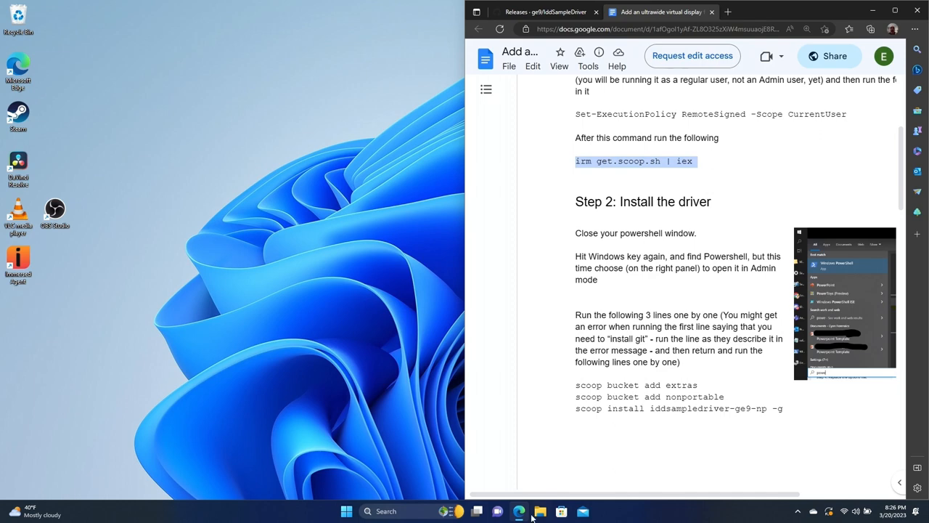
pyautogui.click(347, 510)
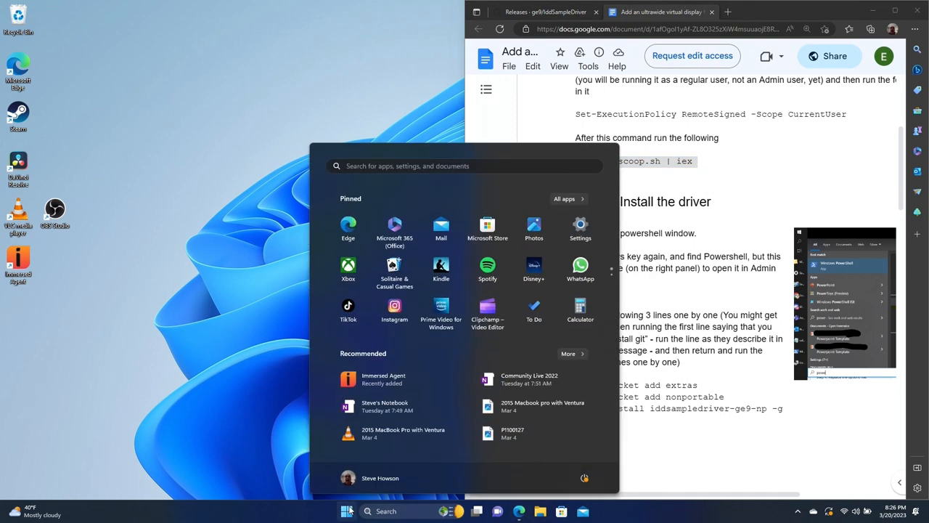
pyautogui.write('power')
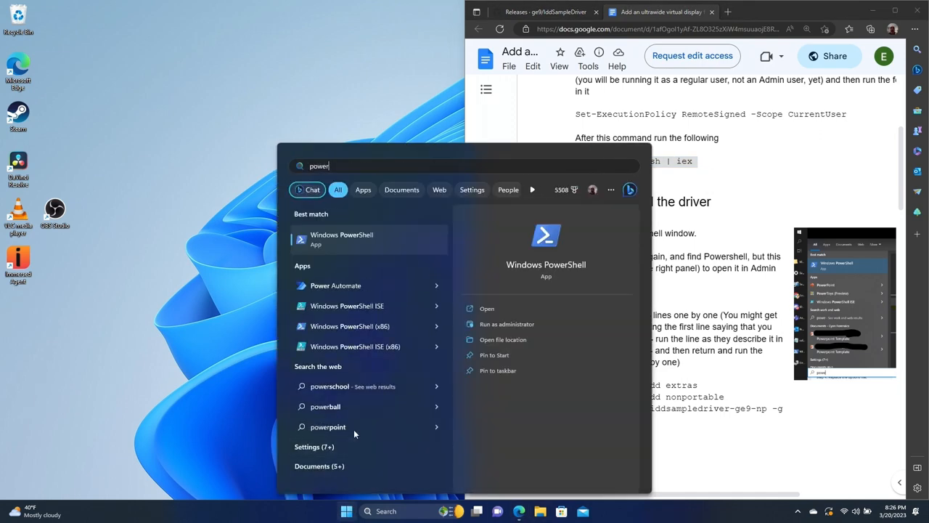
pyautogui.moveTo(486, 324)
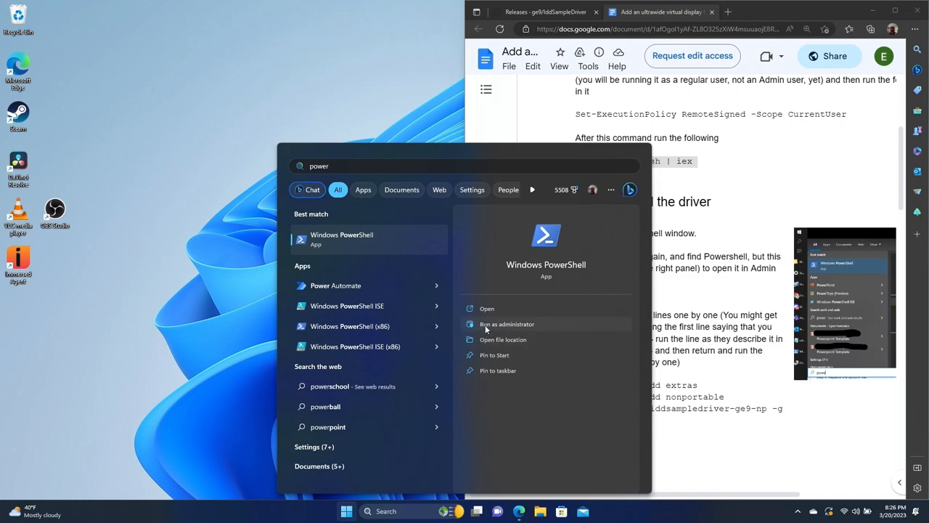
pyautogui.click(506, 324)
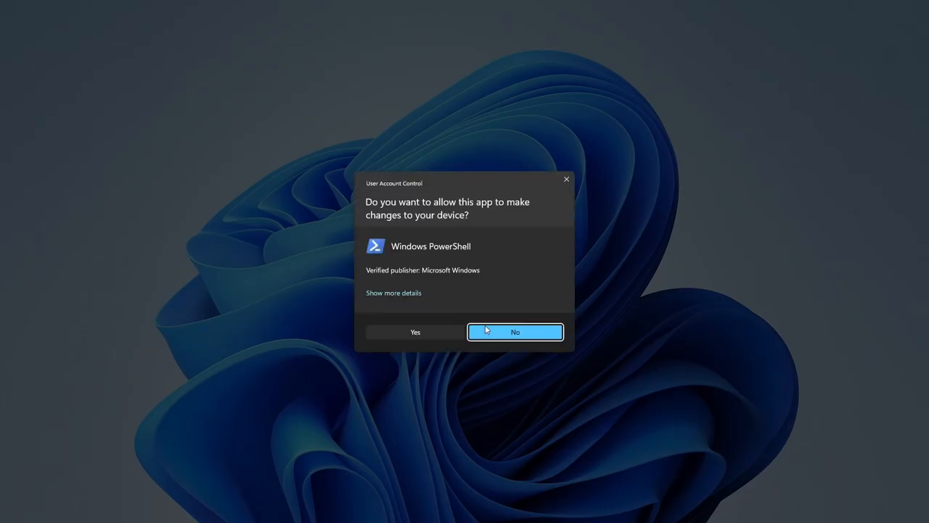
pyautogui.click(415, 332)
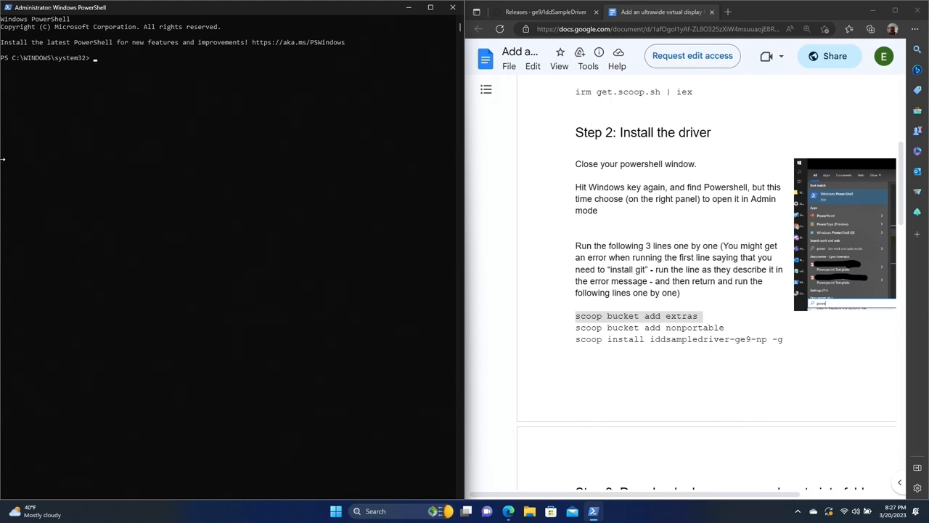
pyautogui.moveTo(520, 244)
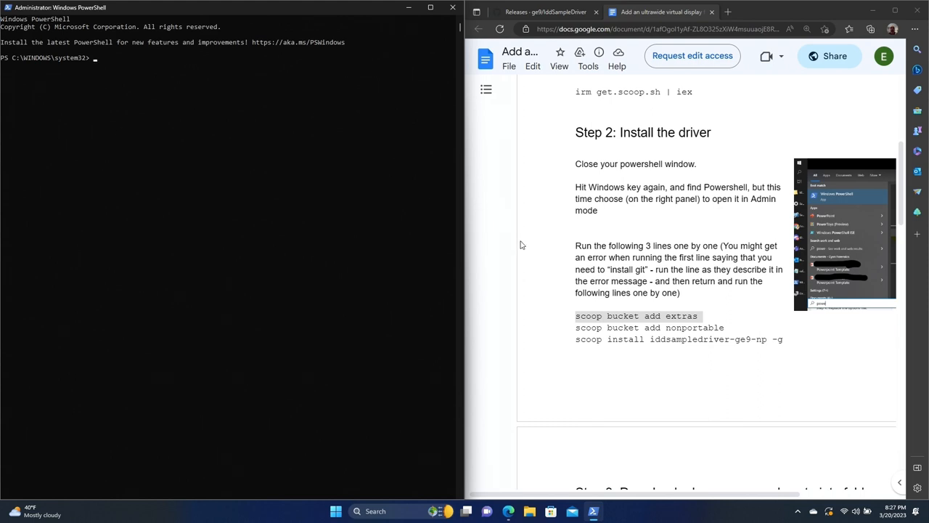
pyautogui.moveTo(299, 204)
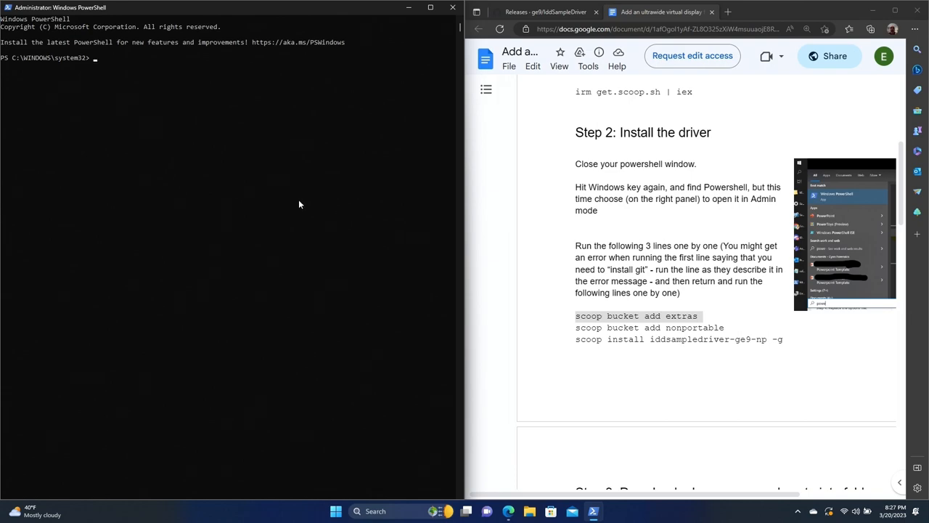
# Step: Run 'scoop bucket add extras' in the admin console and select the next scoop command in the guide
pyautogui.click(298, 200)
pyautogui.write('scoop install git')
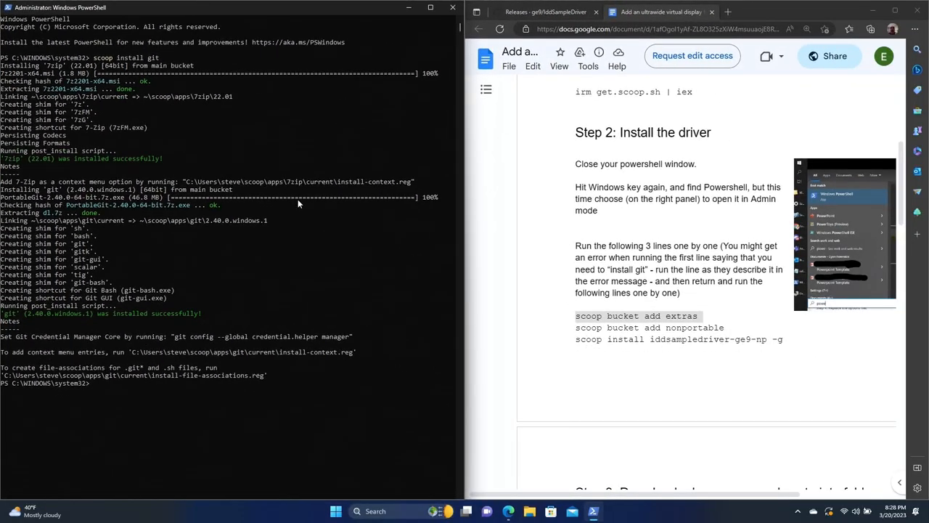
pyautogui.moveTo(677, 272)
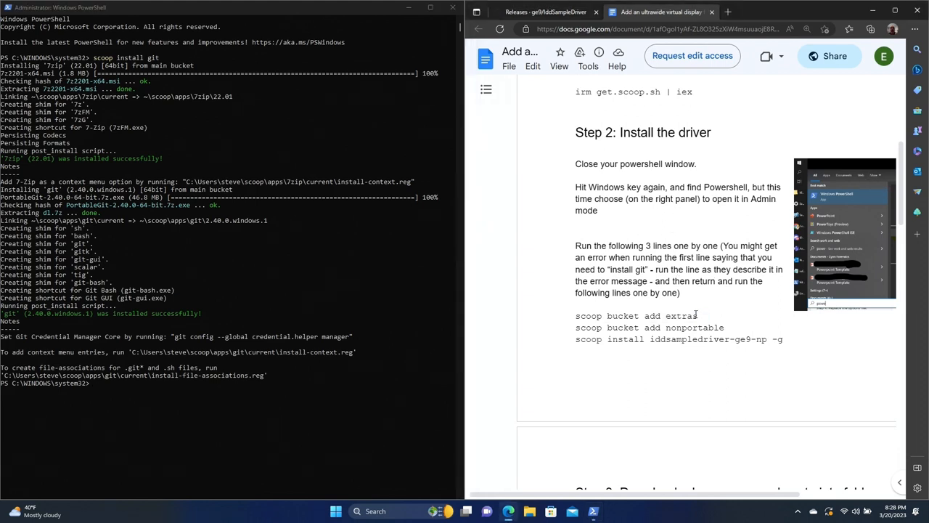
pyautogui.tripleClick(635, 316)
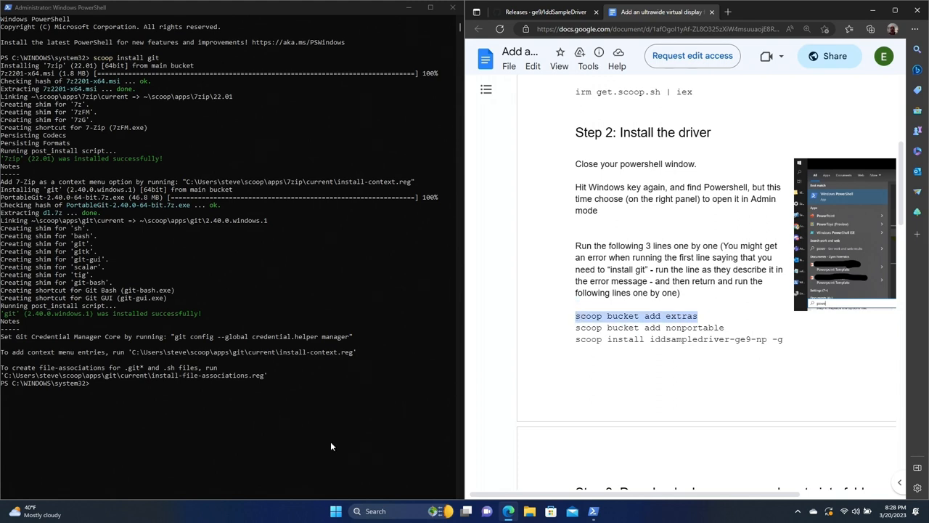
pyautogui.write('scoop bucket add extras')
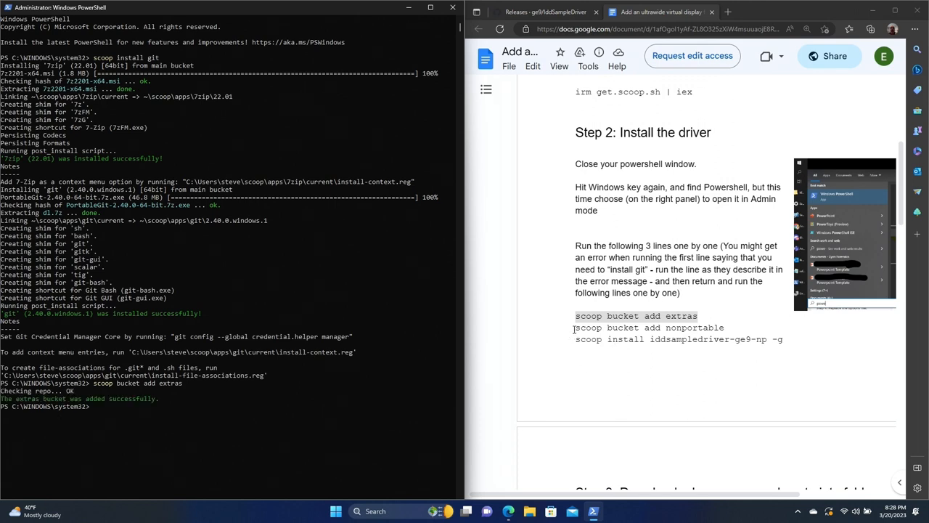
pyautogui.tripleClick(649, 327)
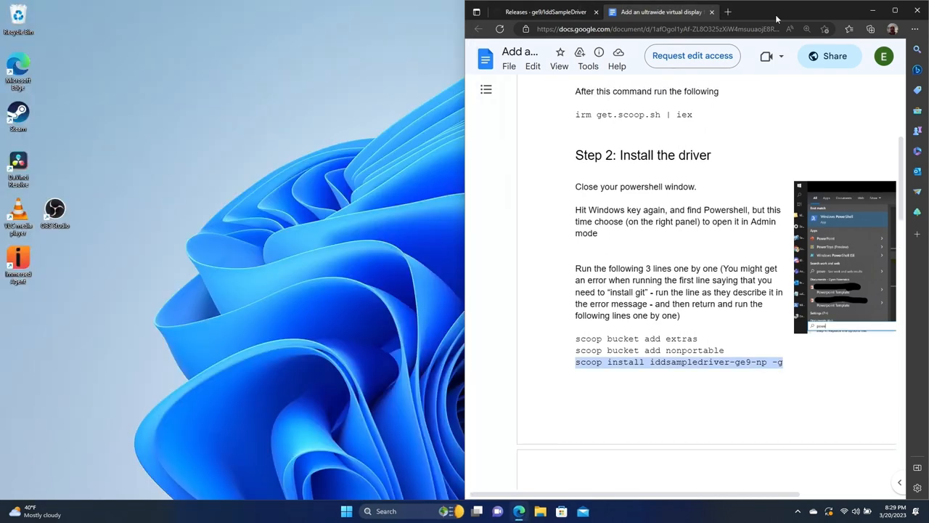
# Step: Extract the IddSampleDriver zip from Downloads into C:\IddSampleDriver and select its option file
pyautogui.scroll(-3)
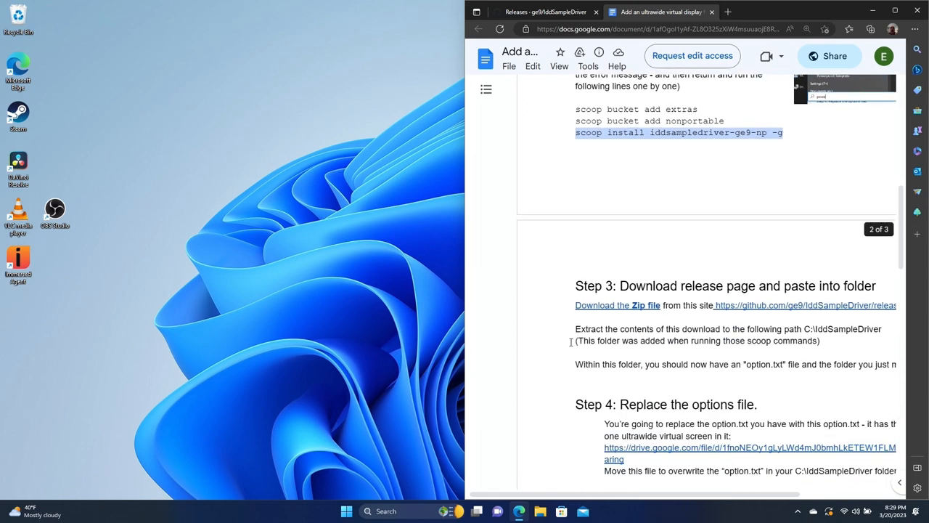
pyautogui.scroll(-3)
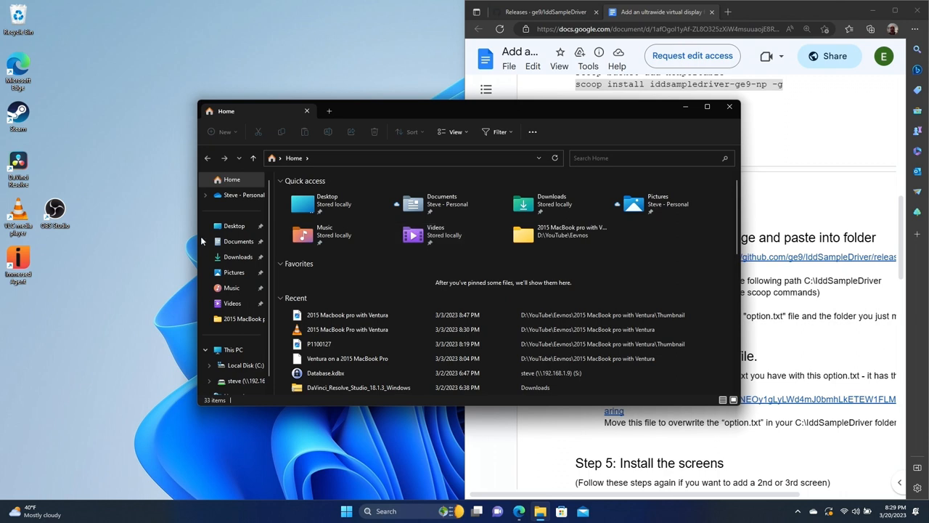
pyautogui.click(238, 256)
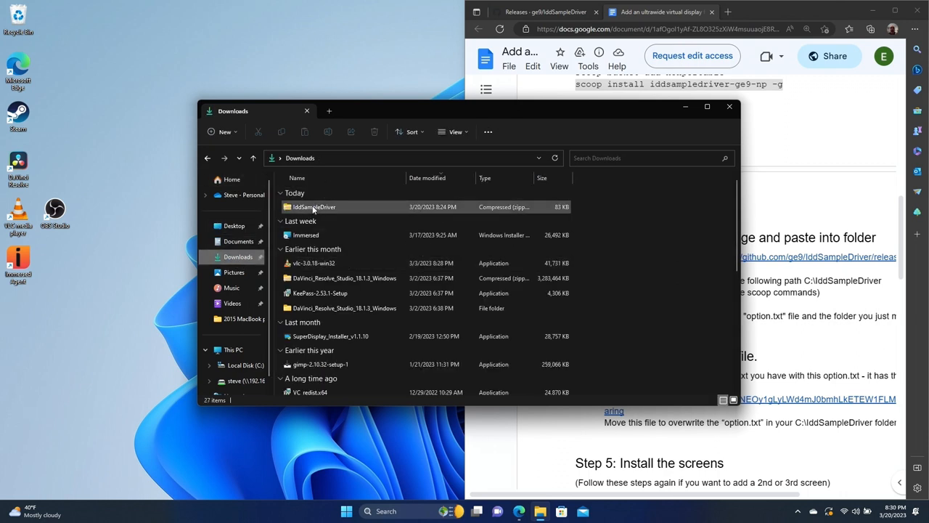
pyautogui.doubleClick(315, 206)
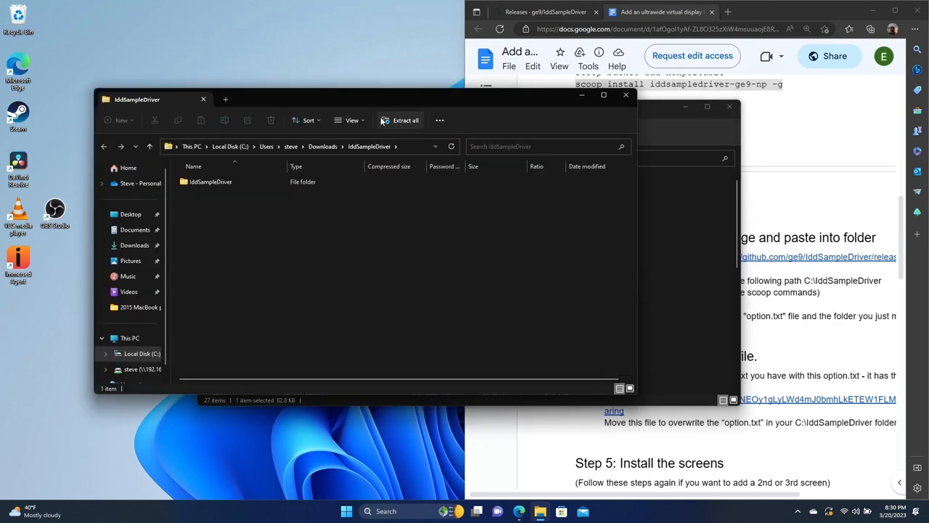
pyautogui.click(405, 120)
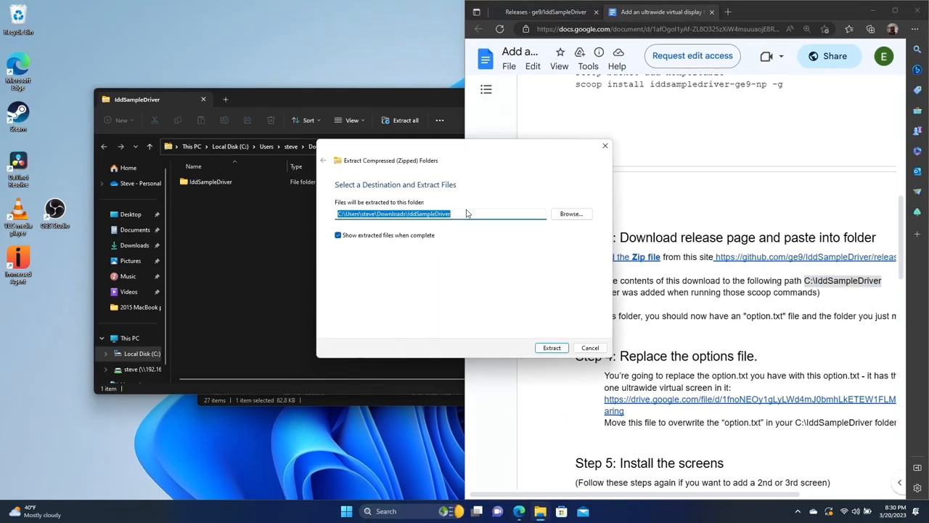
pyautogui.click(551, 347)
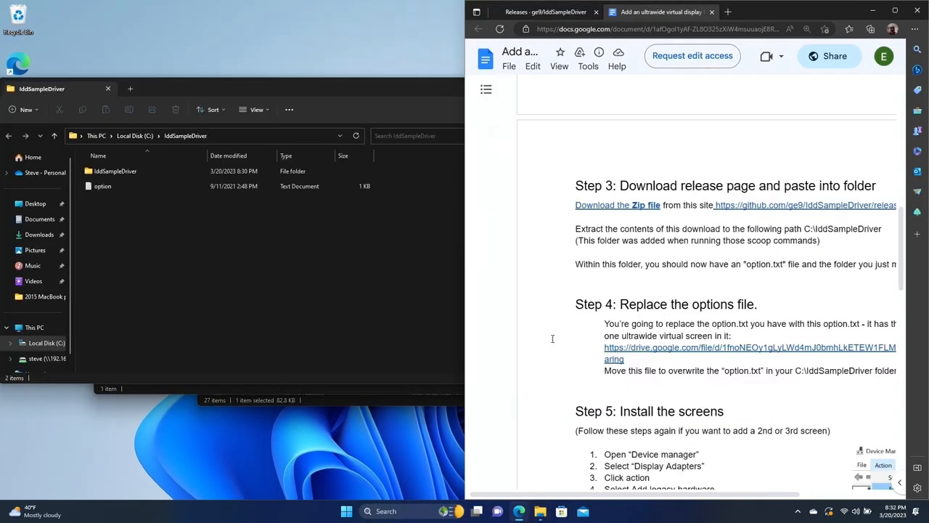
pyautogui.click(103, 186)
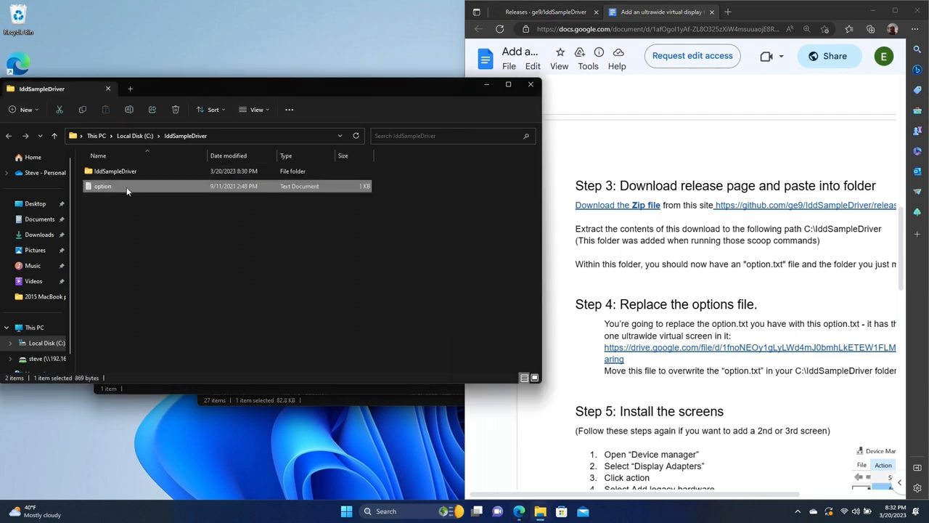
pyautogui.moveTo(127, 190)
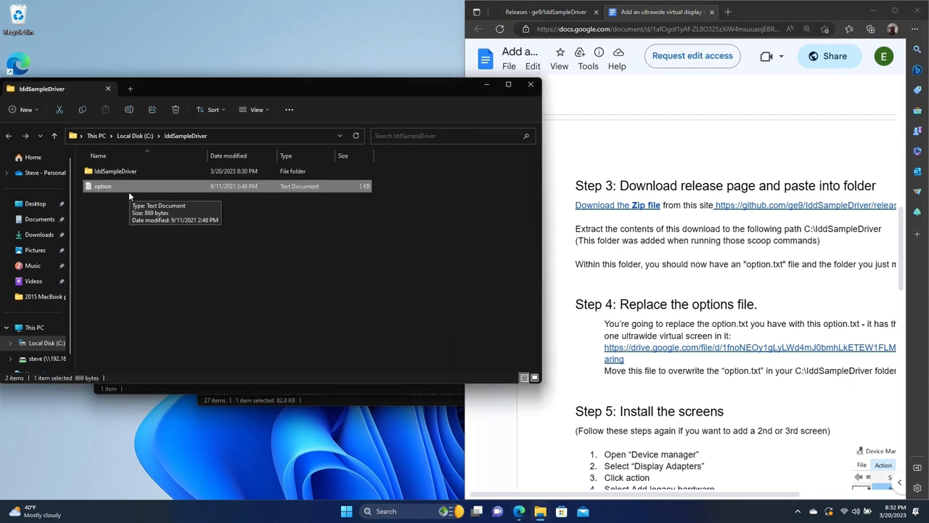
# Step: Open the guide's Google Drive link for option.txt and download the file
pyautogui.rightClick(750, 352)
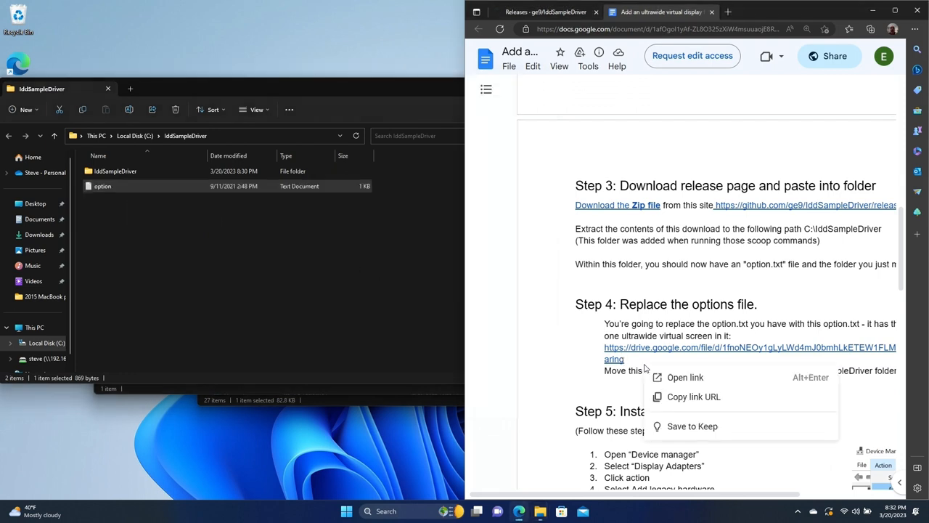
pyautogui.moveTo(684, 377)
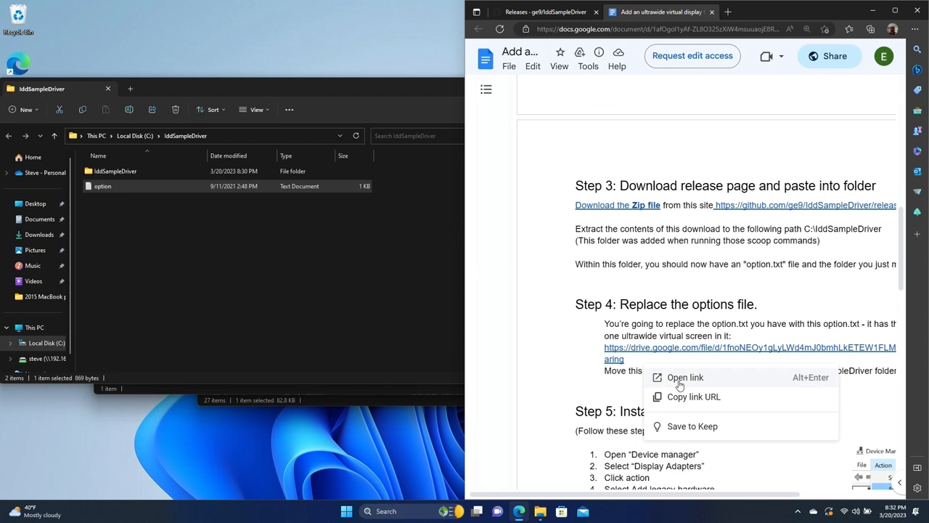
pyautogui.click(684, 376)
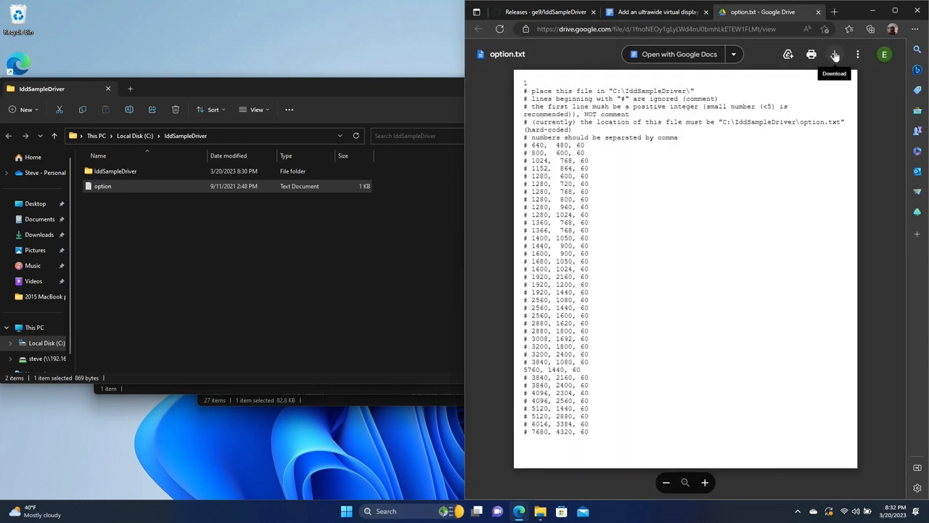
pyautogui.click(834, 55)
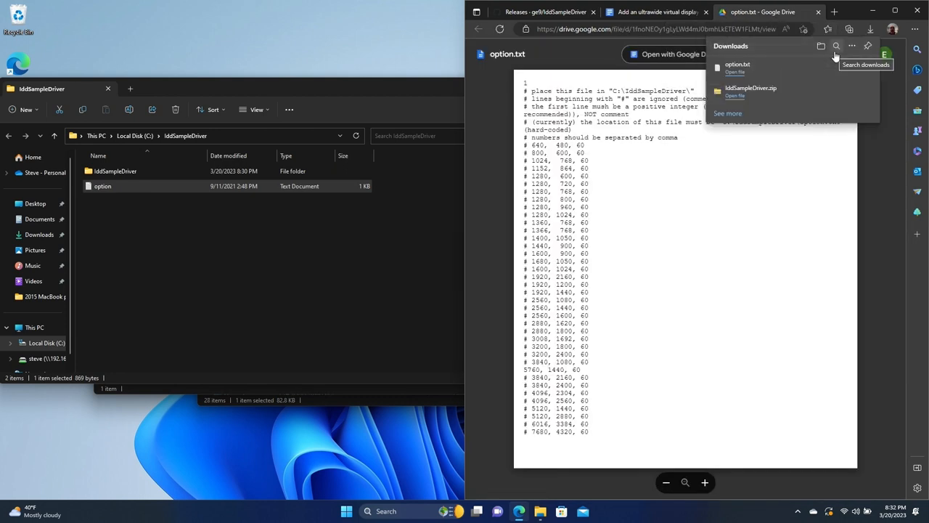
pyautogui.moveTo(737, 72)
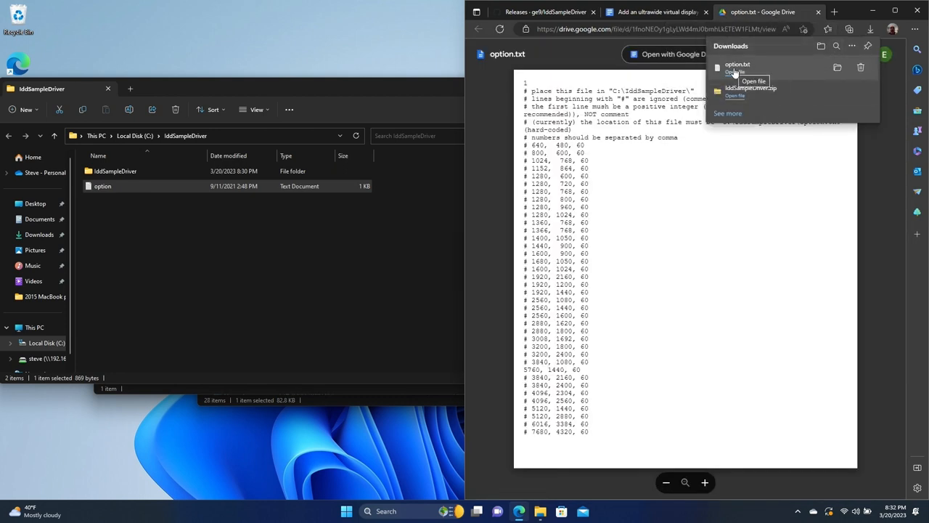
# Step: Open option.txt in Notepad, review its 5760, 1440, 60 line, and close it
pyautogui.click(754, 81)
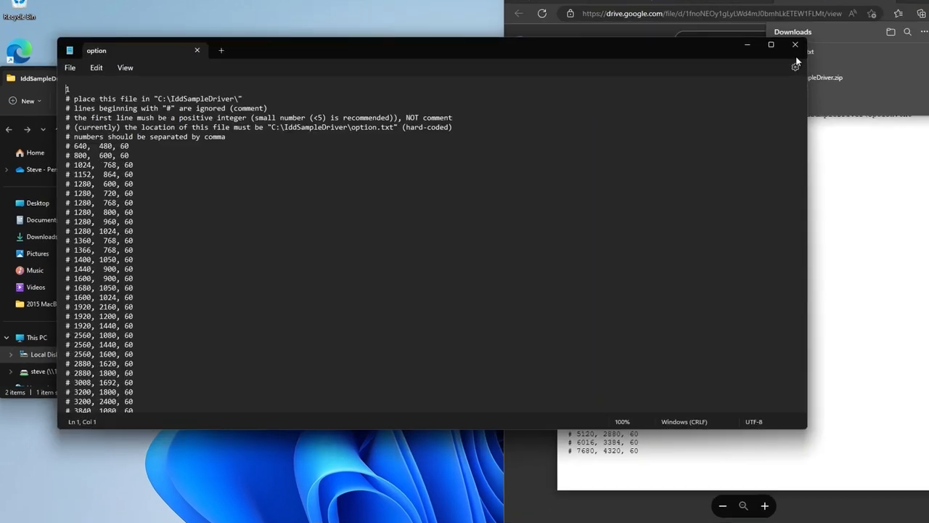
pyautogui.click(771, 45)
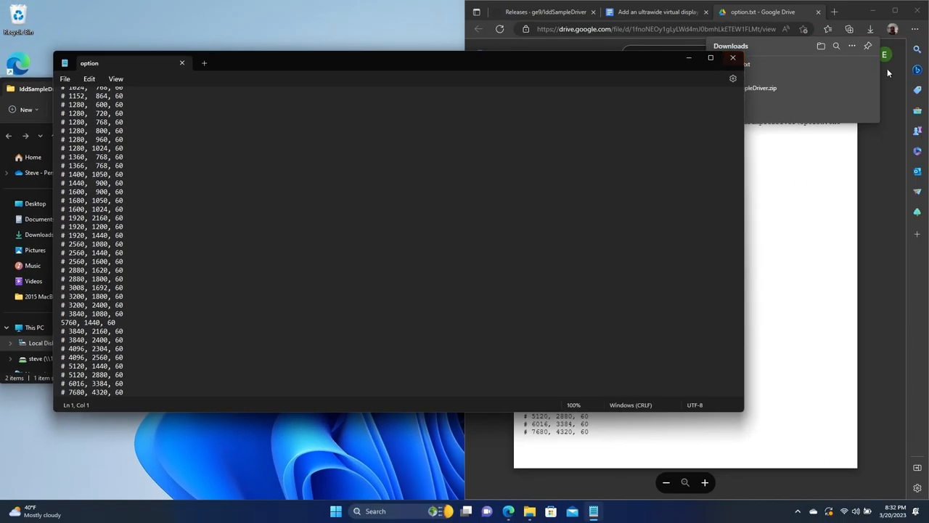
pyautogui.click(733, 58)
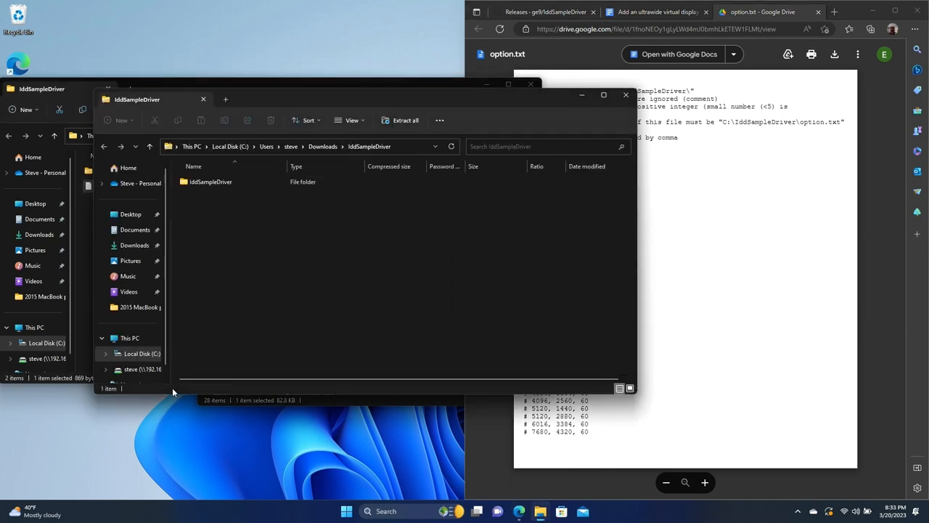
pyautogui.moveTo(134, 244)
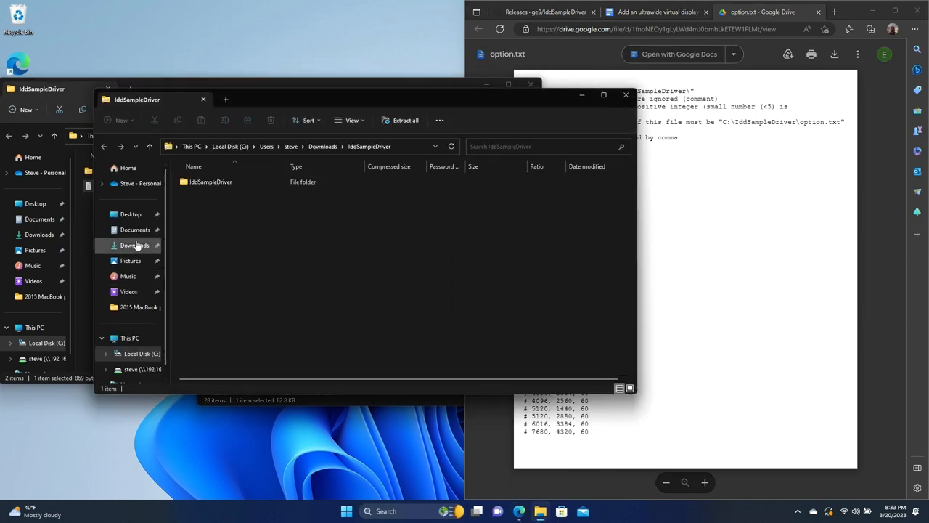
# Step: Copy the downloaded option.txt over the old one in C:\IddSampleDriver and open it to verify
pyautogui.click(135, 244)
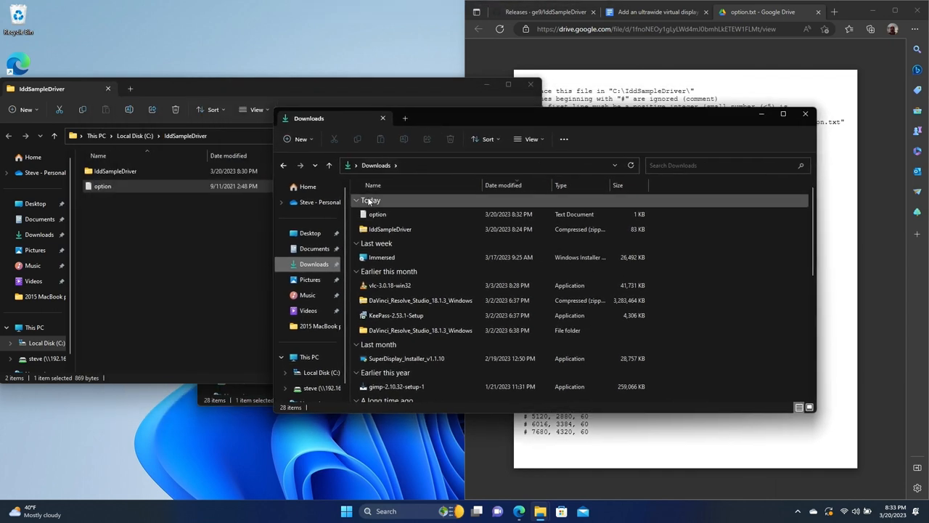
pyautogui.click(377, 214)
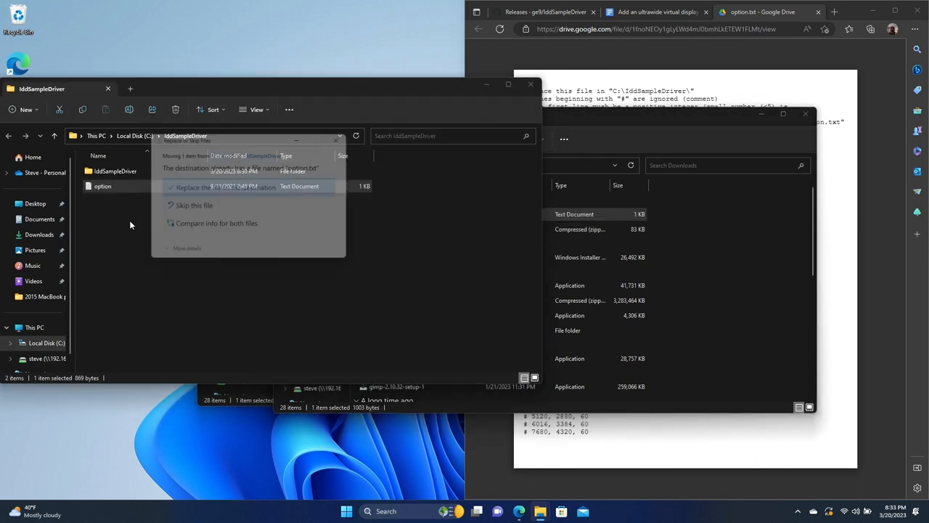
pyautogui.click(195, 187)
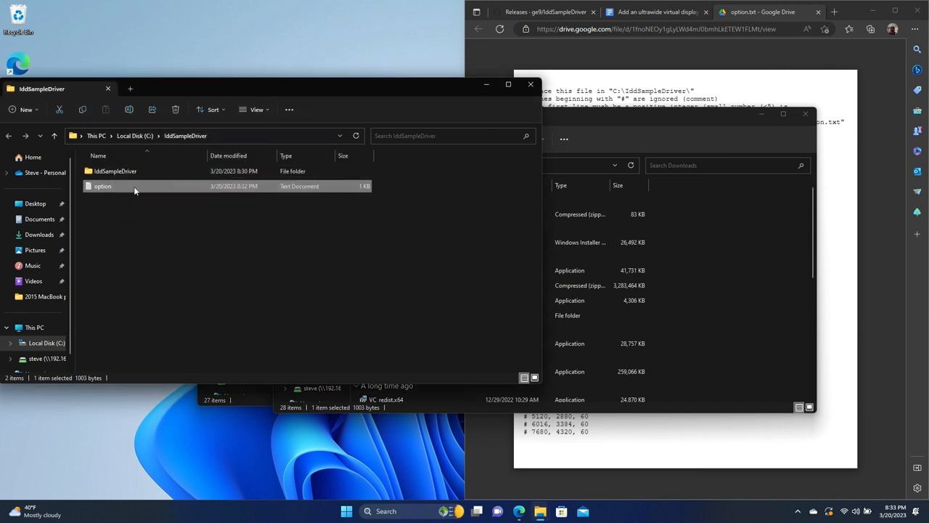
pyautogui.doubleClick(101, 186)
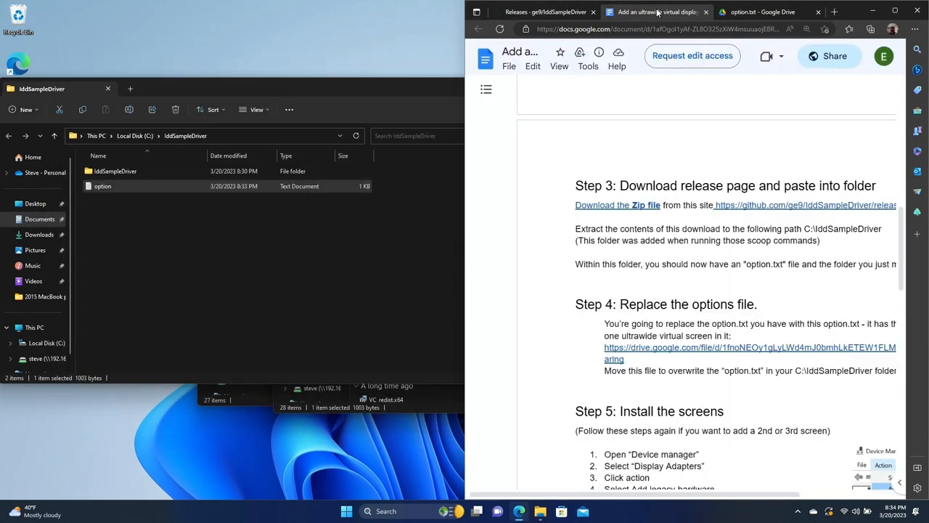
# Step: Scroll the guide down to Step 5's instructions for installing the virtual screens
pyautogui.scroll(-3)
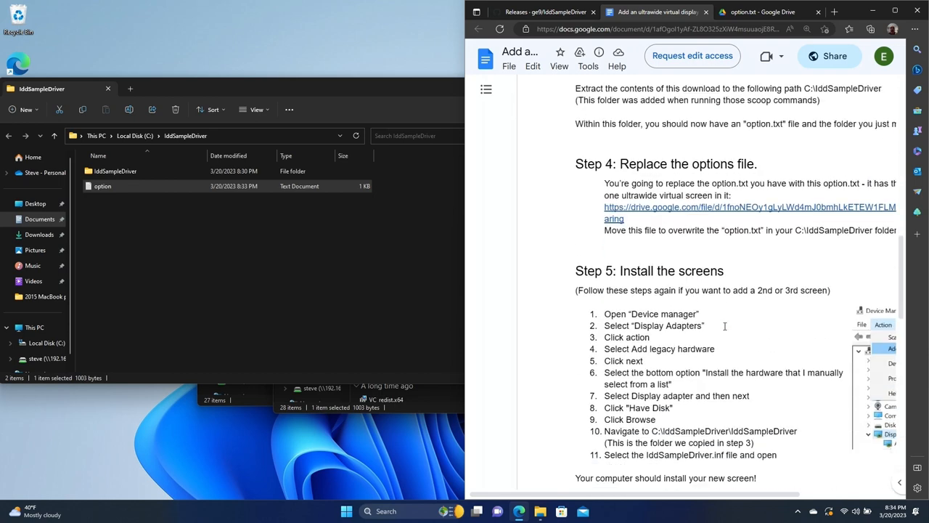
pyautogui.scroll(-3)
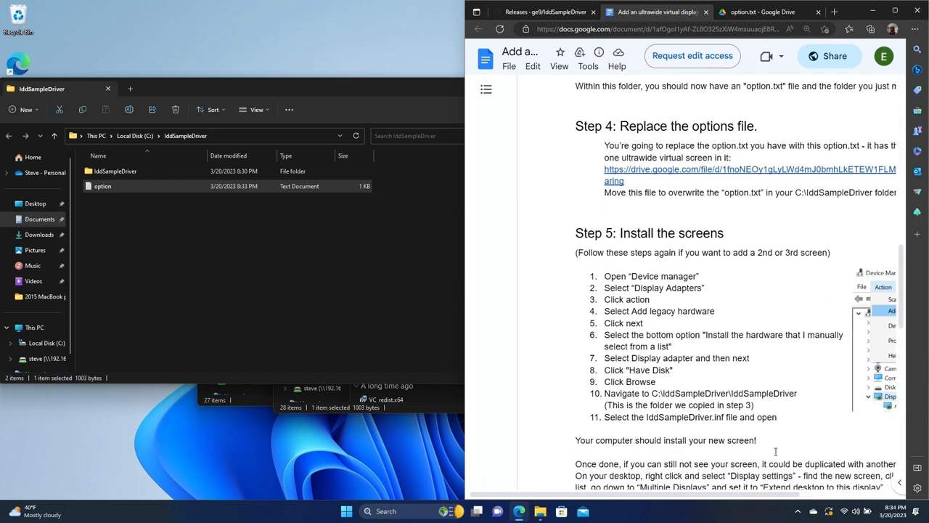
pyautogui.moveTo(145, 459)
pyautogui.write('devi')
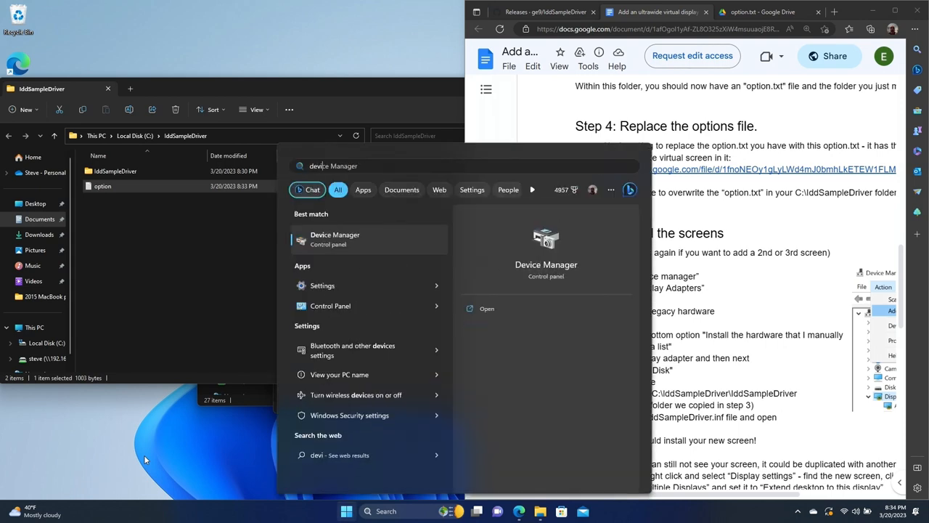
# Step: Launch Device Manager and open the Action menu with Display adapters selected
pyautogui.click(334, 237)
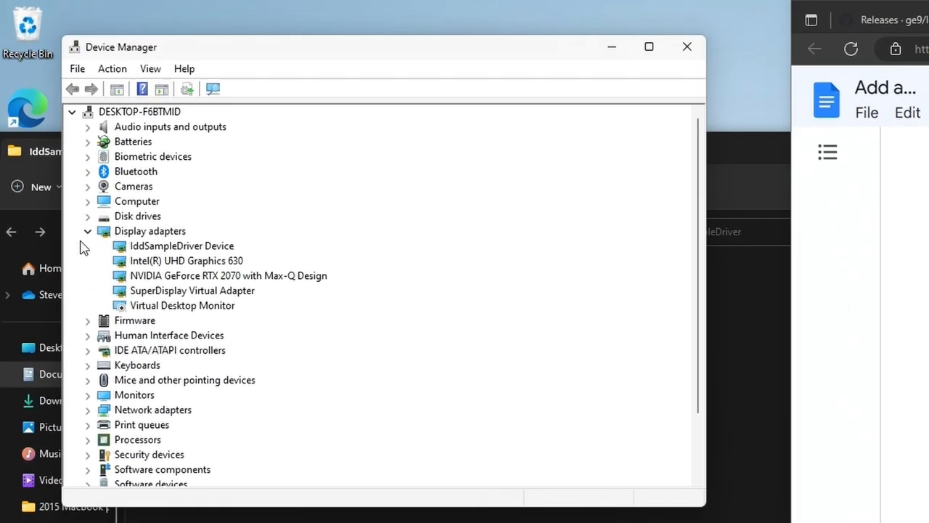
pyautogui.moveTo(167, 238)
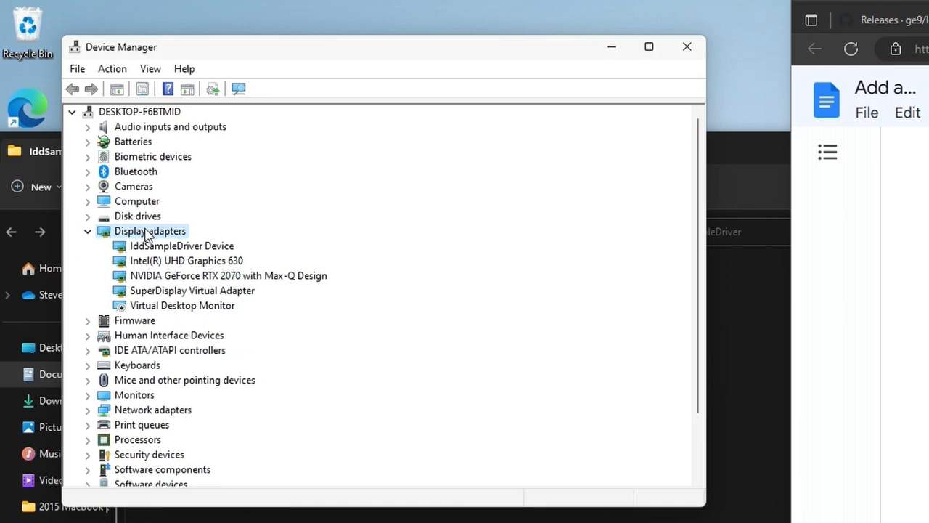
pyautogui.rightClick(150, 230)
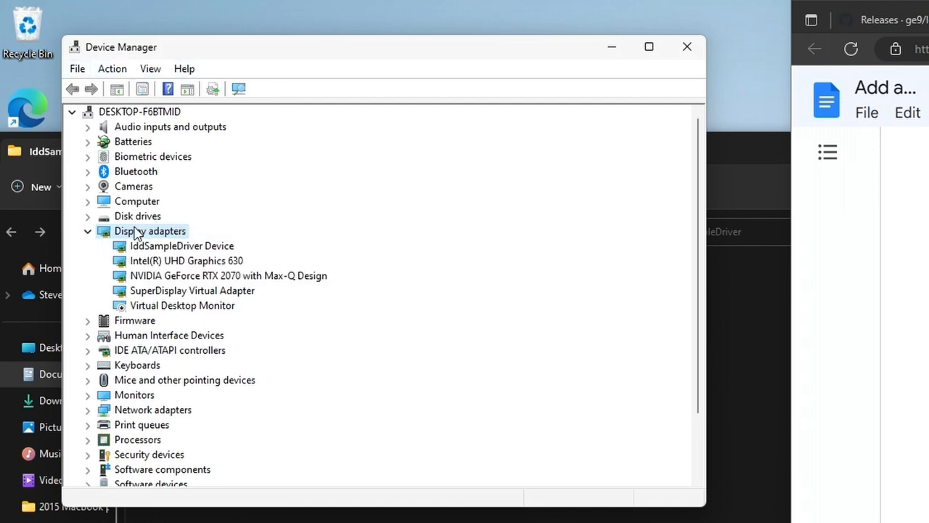
pyautogui.click(111, 68)
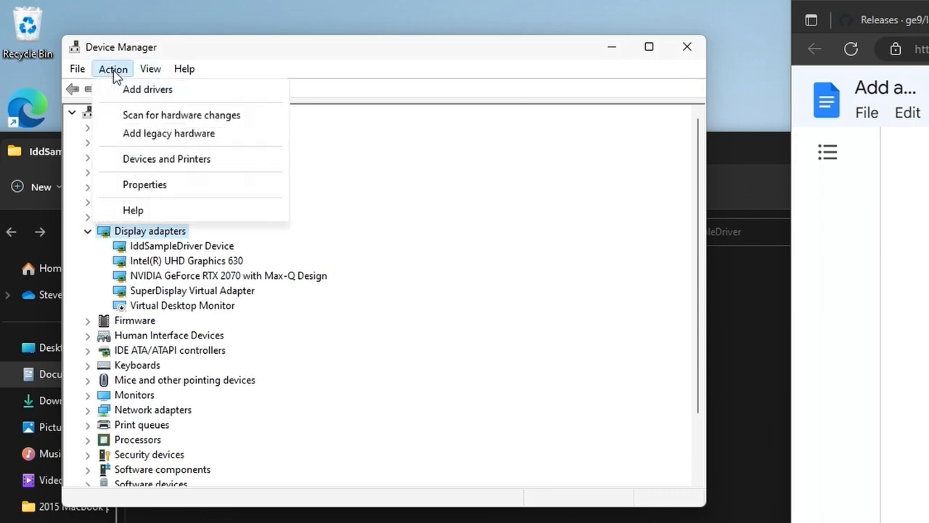
pyautogui.moveTo(169, 133)
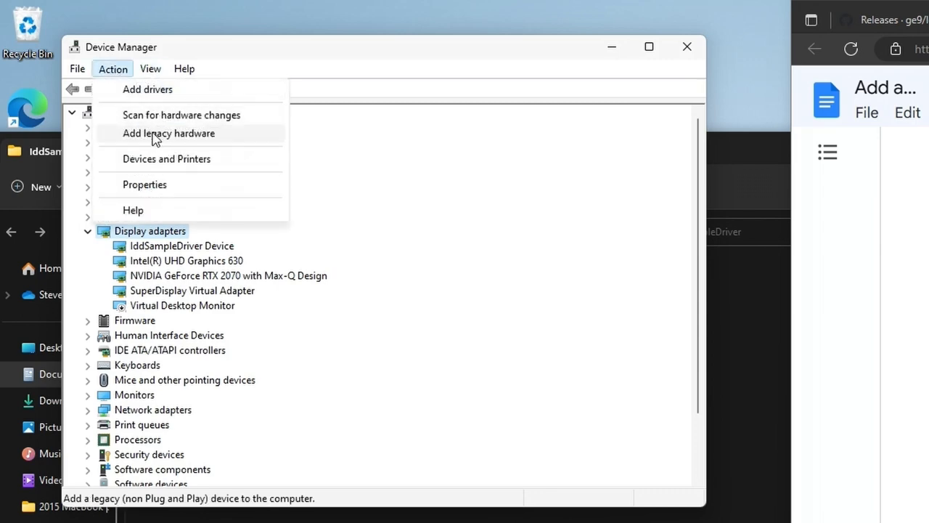
# Step: Add legacy hardware manually as a Display adapter and bring up Have Disk
pyautogui.click(168, 133)
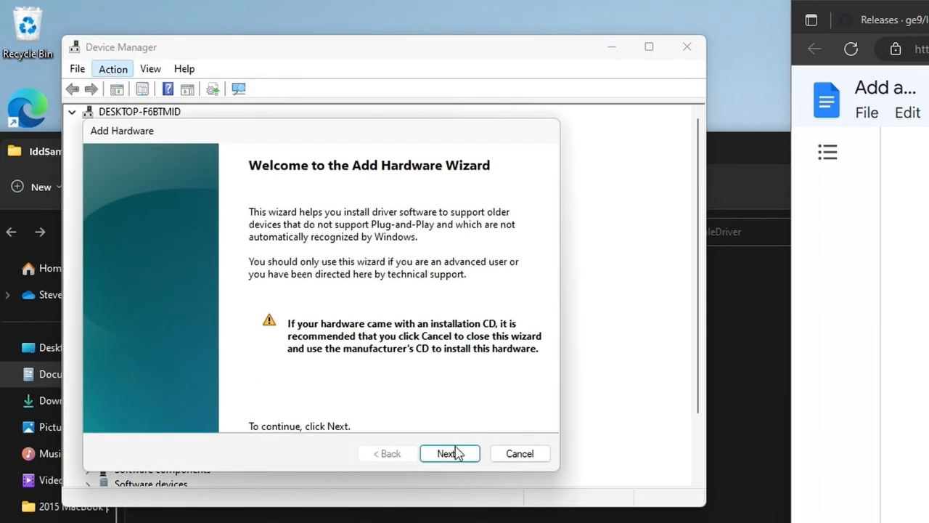
pyautogui.click(449, 452)
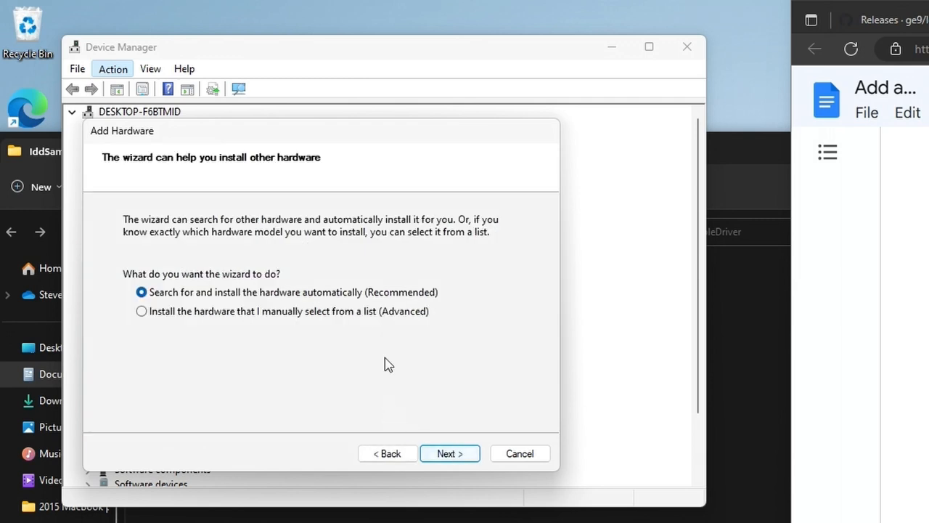
pyautogui.moveTo(256, 335)
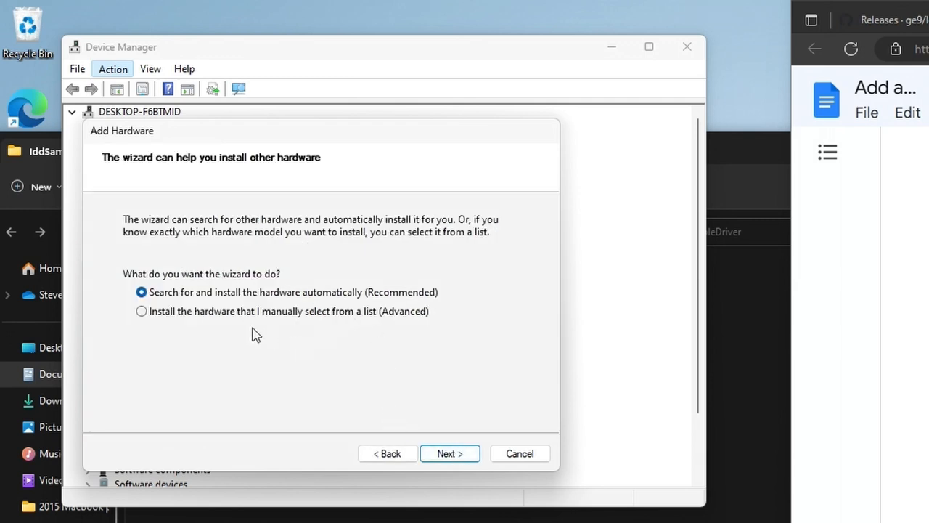
pyautogui.moveTo(229, 335)
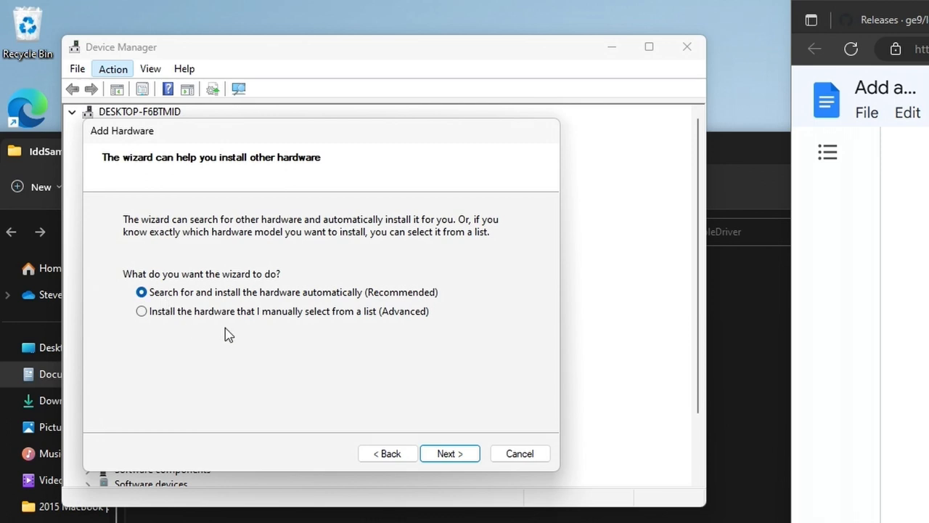
pyautogui.click(142, 310)
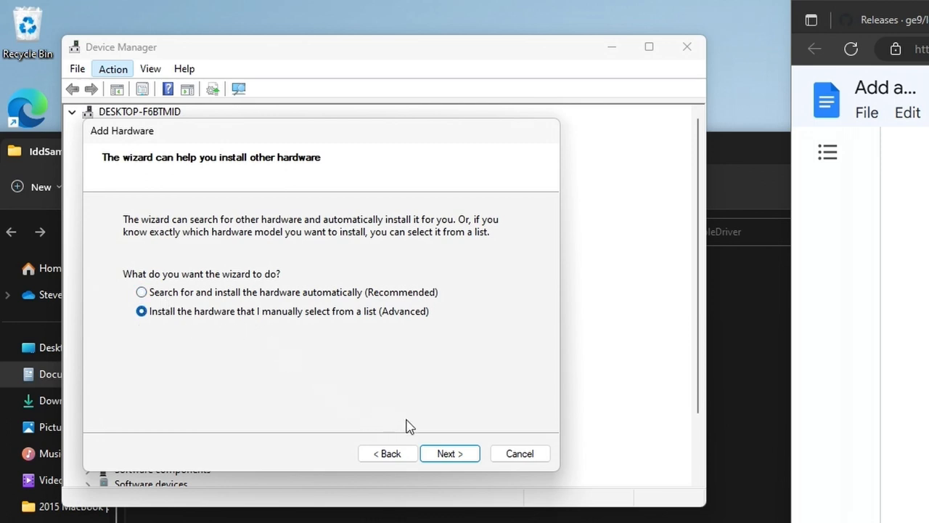
pyautogui.click(449, 453)
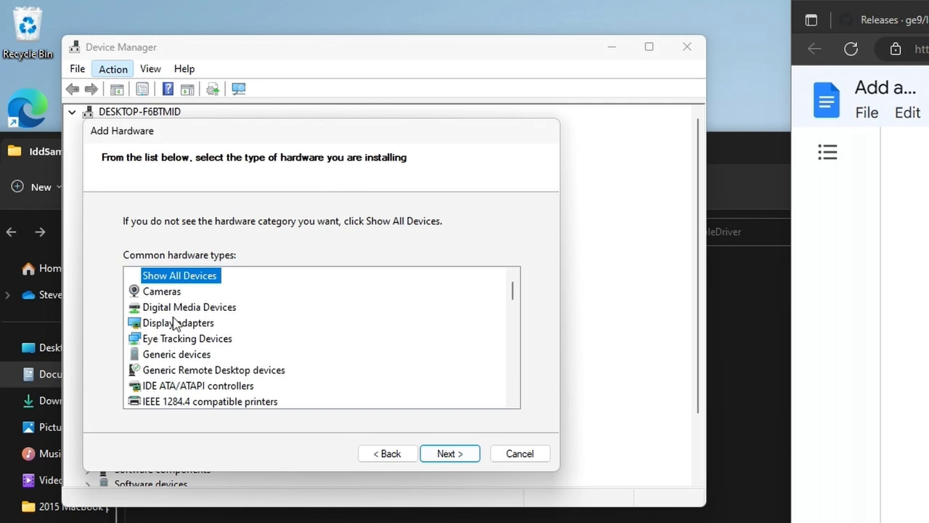
pyautogui.click(178, 323)
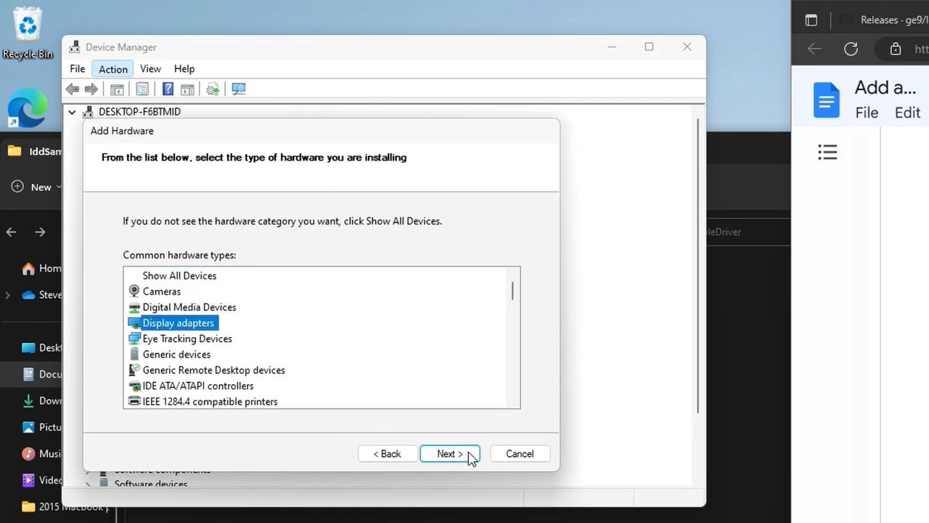
pyautogui.click(449, 453)
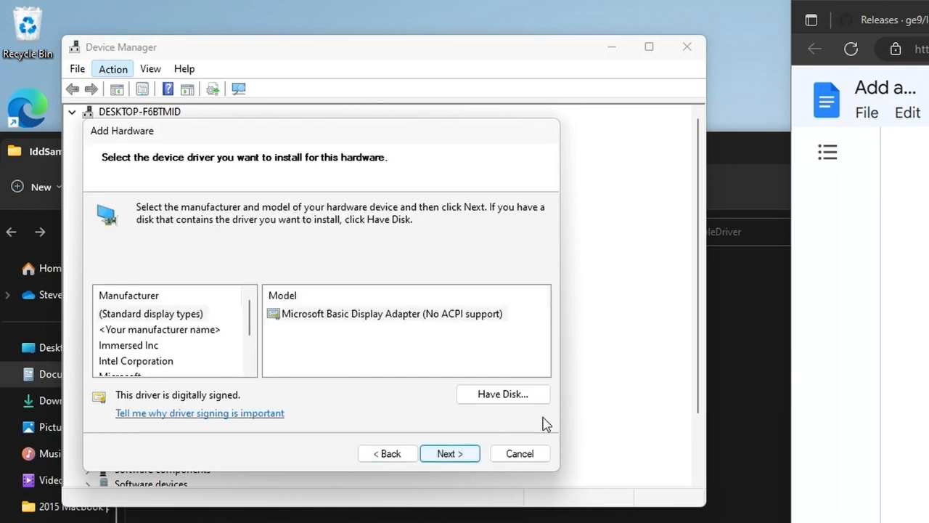
pyautogui.click(502, 393)
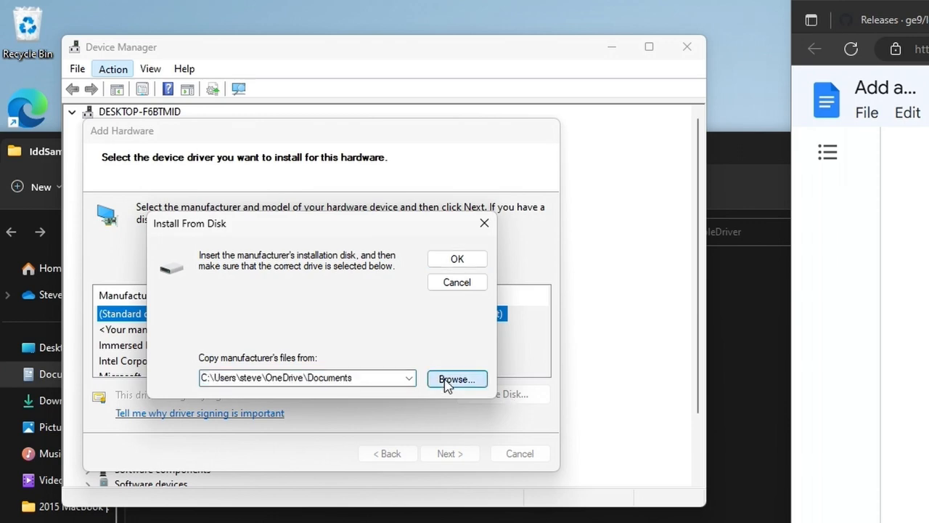
# Step: Install IddSampleDriver Device from C:\IddSampleDriver\IddSampleDriver.inf and finish the wizard
pyautogui.click(456, 378)
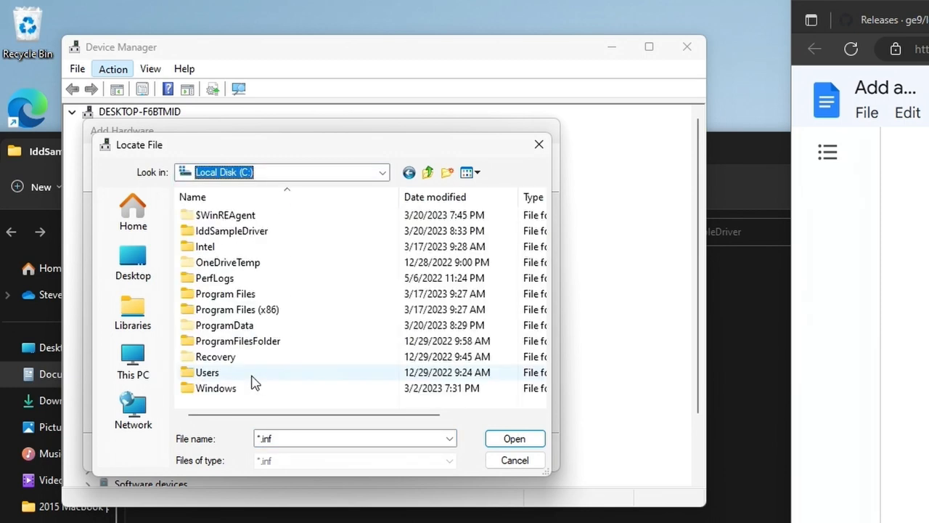
pyautogui.click(231, 230)
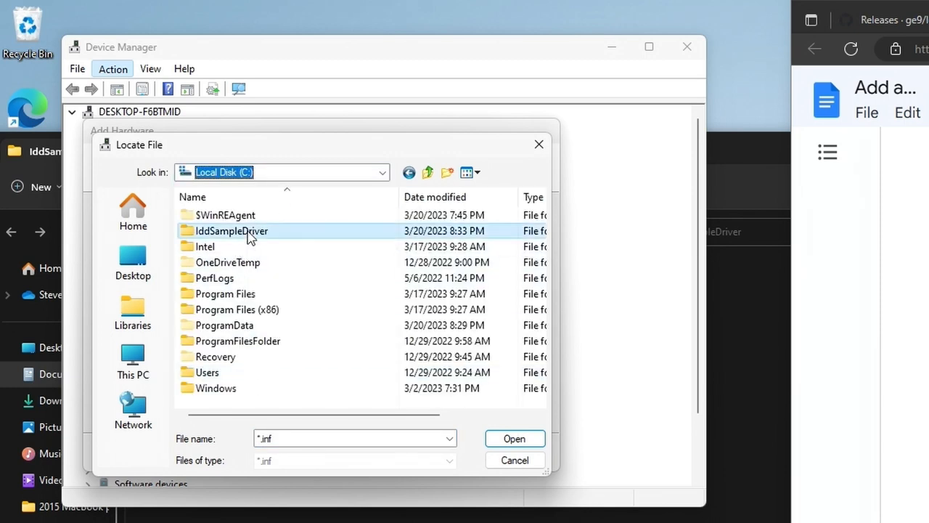
pyautogui.doubleClick(231, 230)
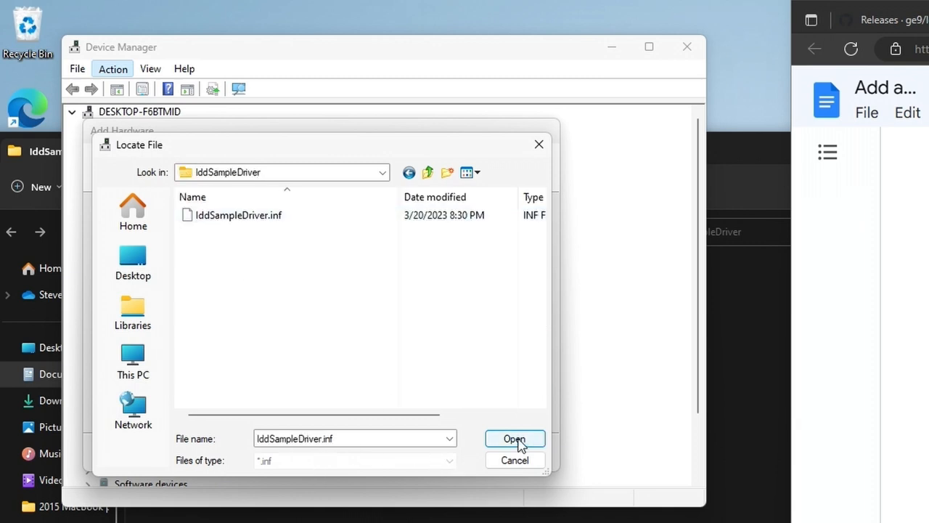
pyautogui.click(514, 438)
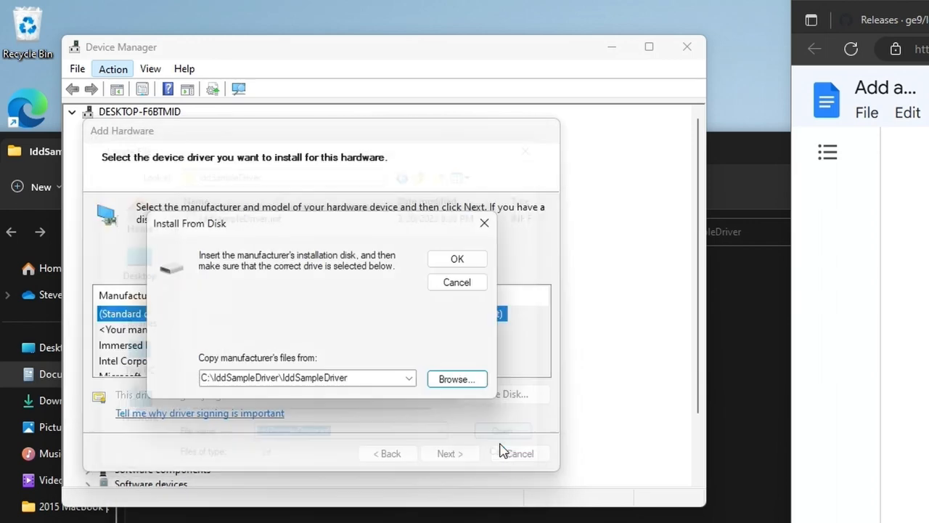
pyautogui.click(457, 259)
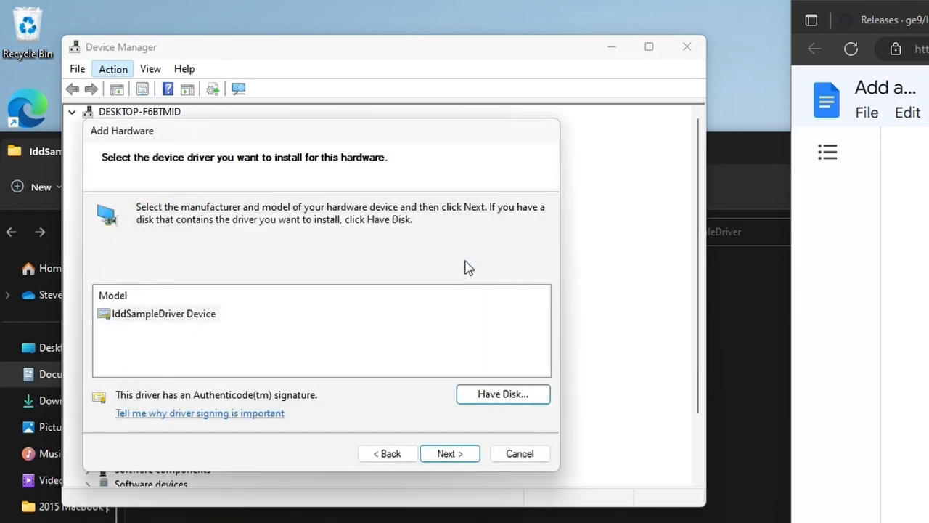
pyautogui.click(450, 453)
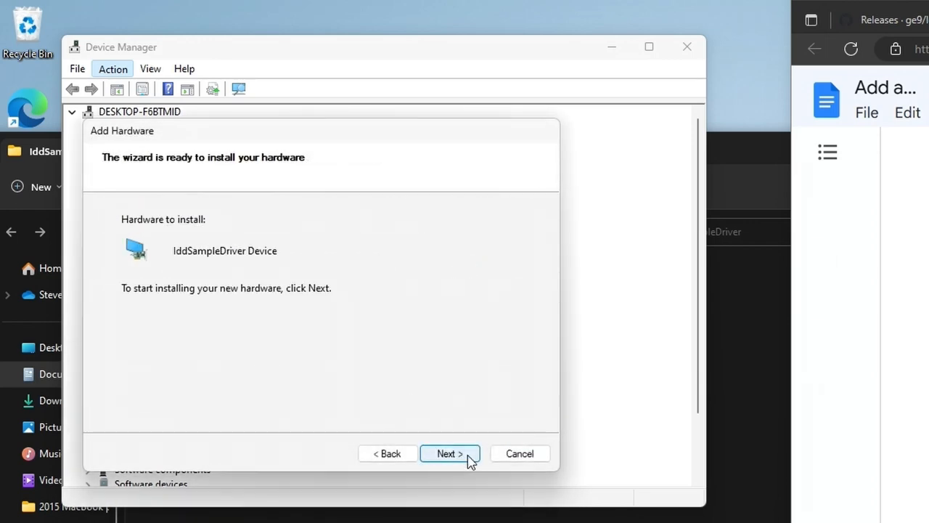
pyautogui.click(450, 453)
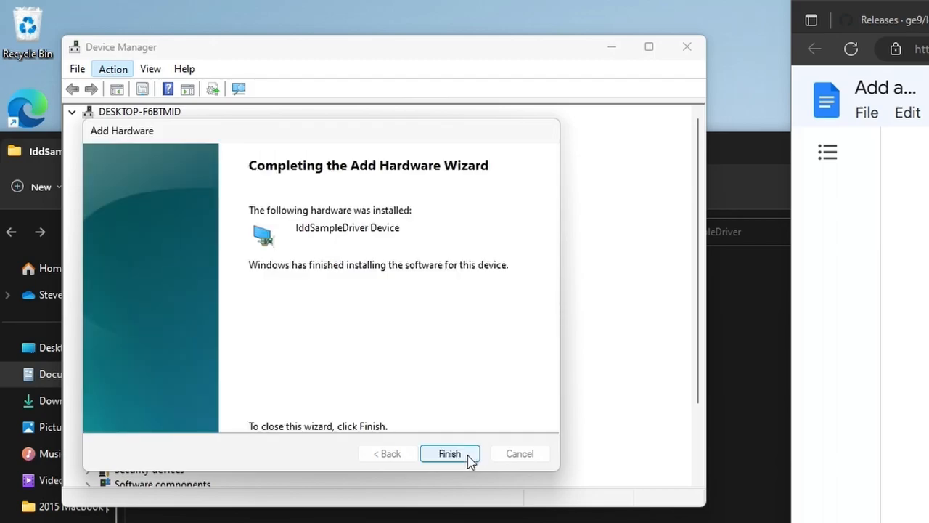
pyautogui.click(449, 452)
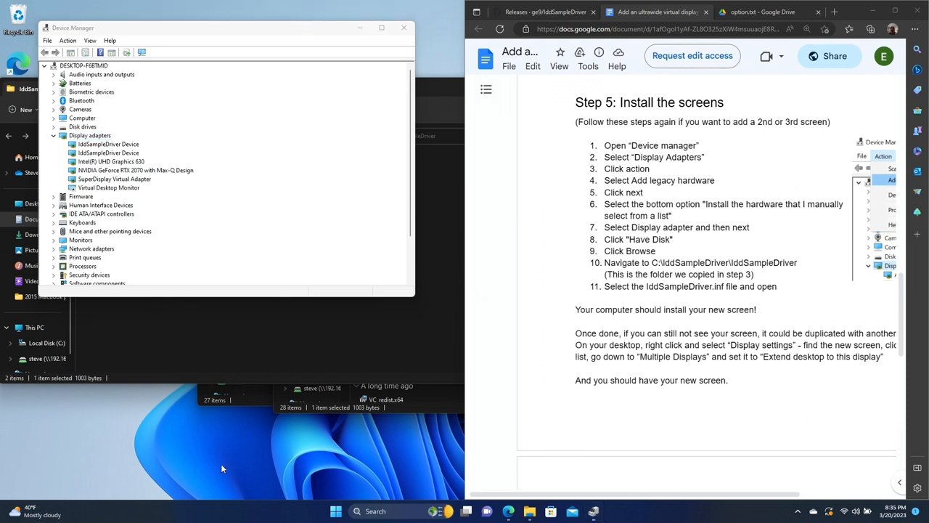
# Step: Open Display settings from the desktop and expand display 4's multiple-display options
pyautogui.rightClick(223, 468)
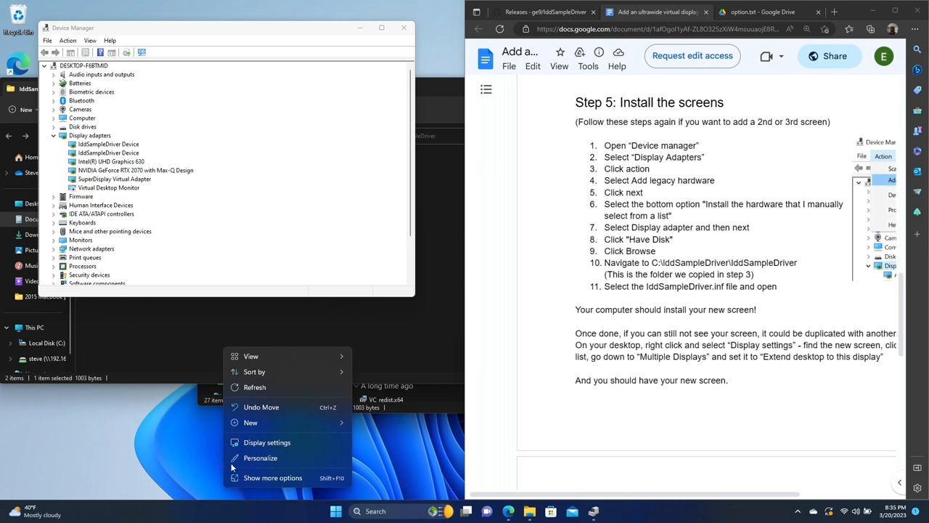
pyautogui.click(253, 450)
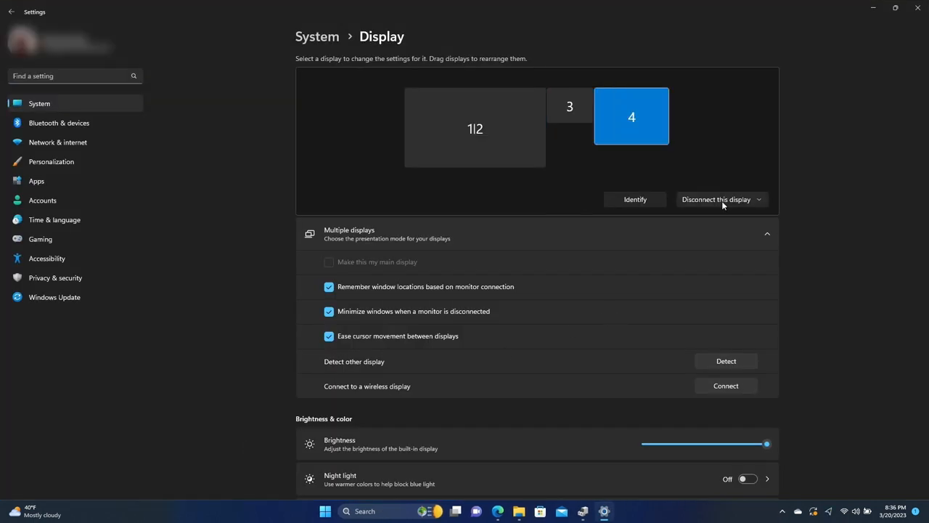
pyautogui.moveTo(641, 137)
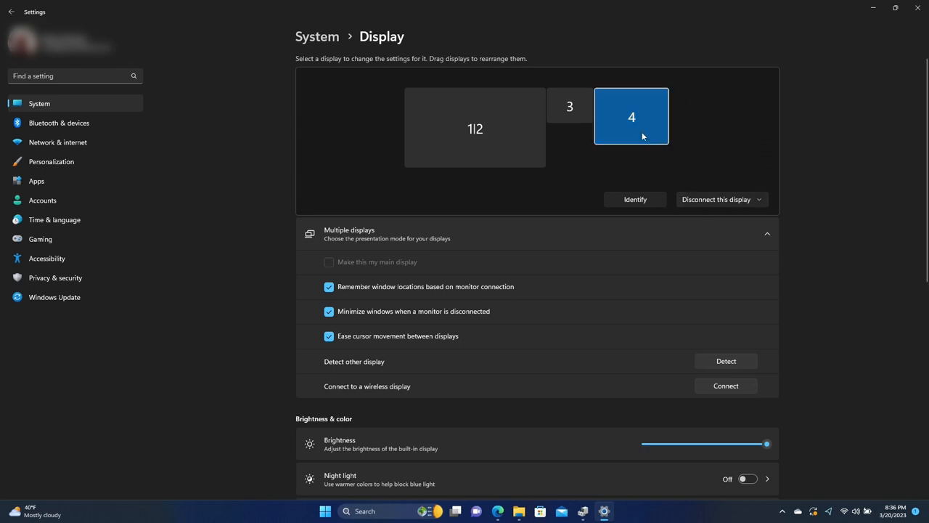
pyautogui.moveTo(724, 194)
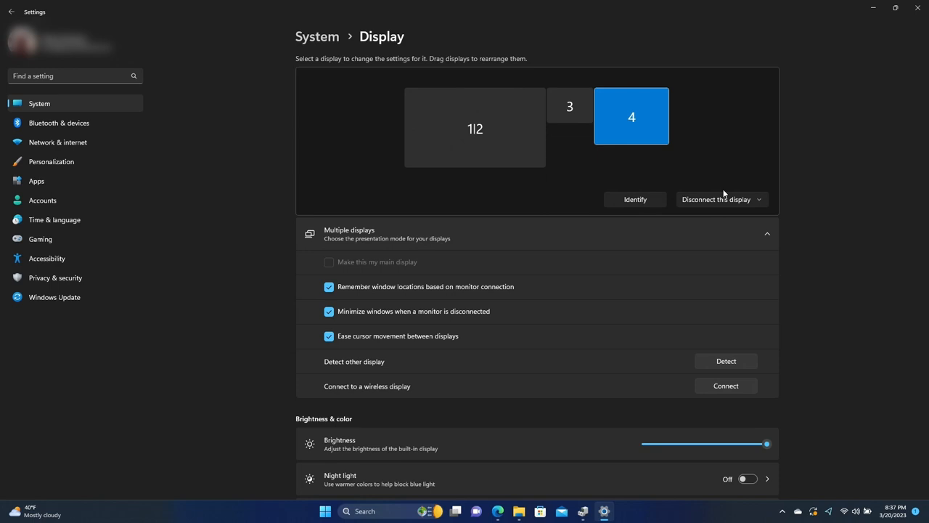
pyautogui.click(758, 199)
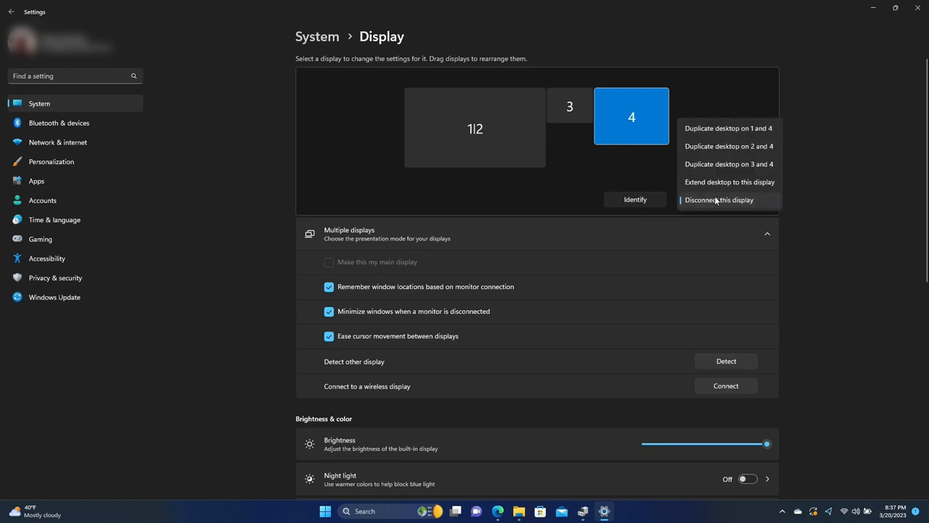
pyautogui.moveTo(635, 176)
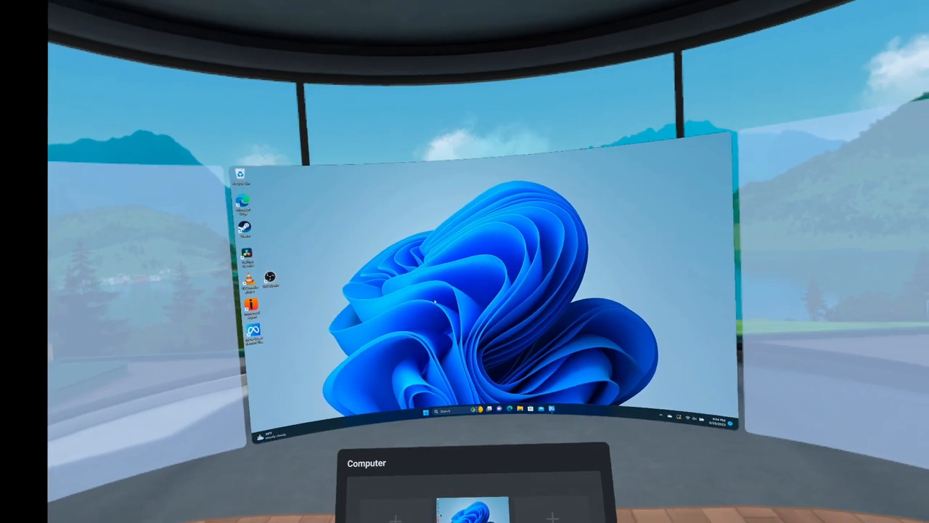
# Step: Open Display settings on the virtual desktop, select display 2, and reconnect the computer
pyautogui.rightClick(450, 272)
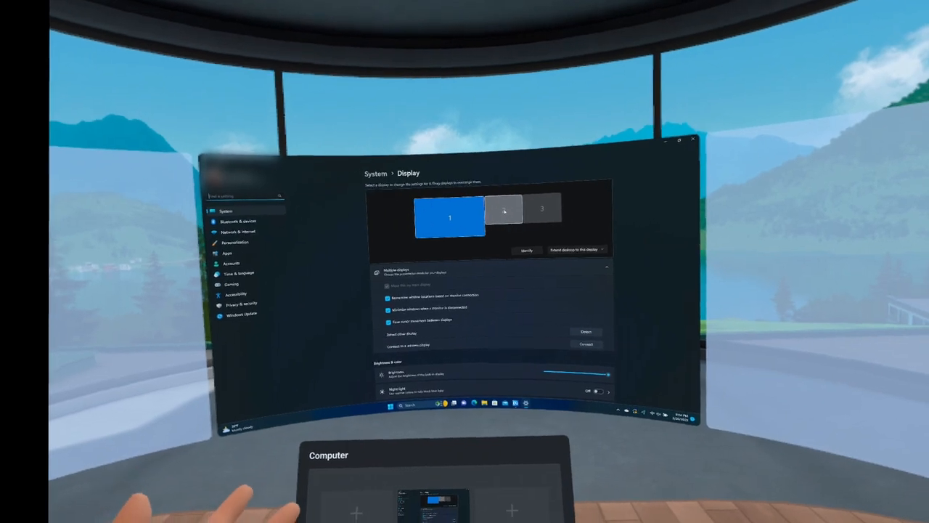
pyautogui.click(503, 210)
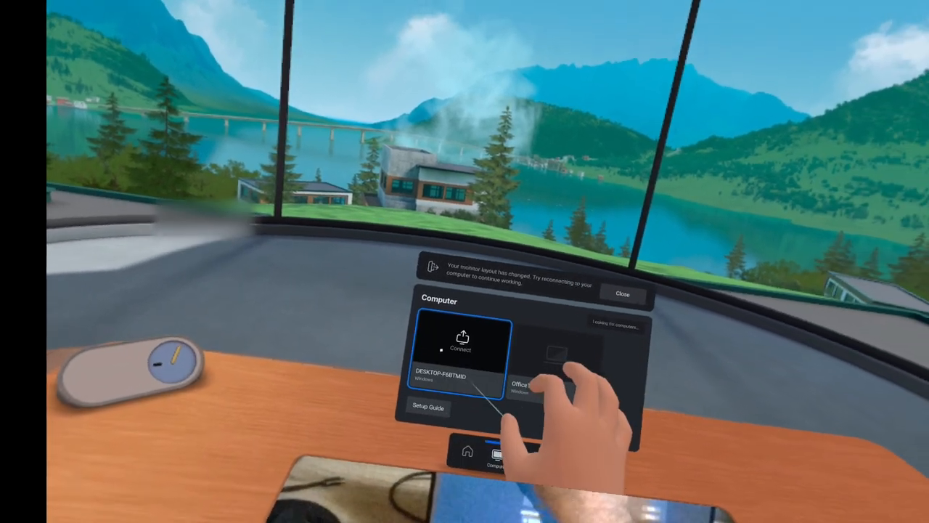
pyautogui.click(459, 348)
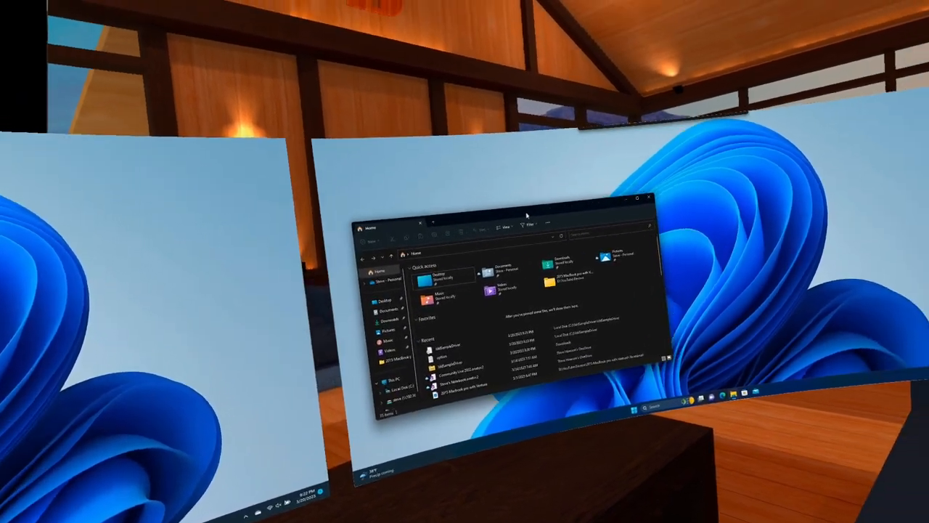
pyautogui.moveTo(505, 216)
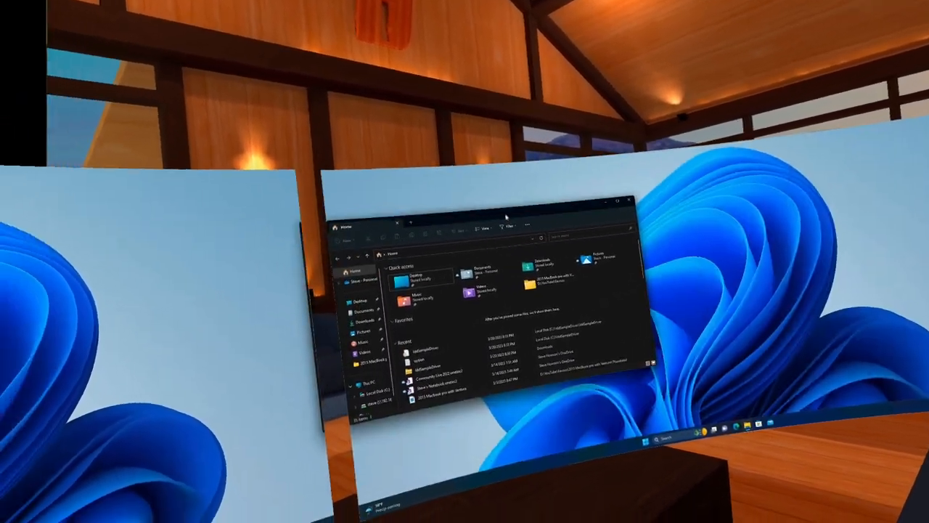